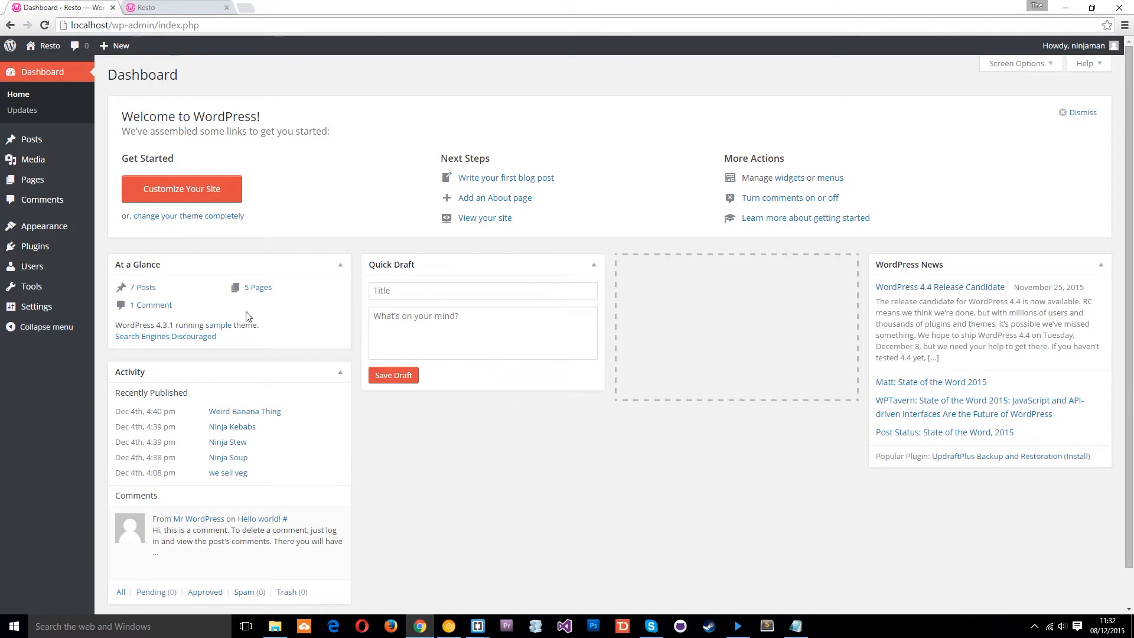
{"action": "mouse_move", "coordinate": [45, 226]}
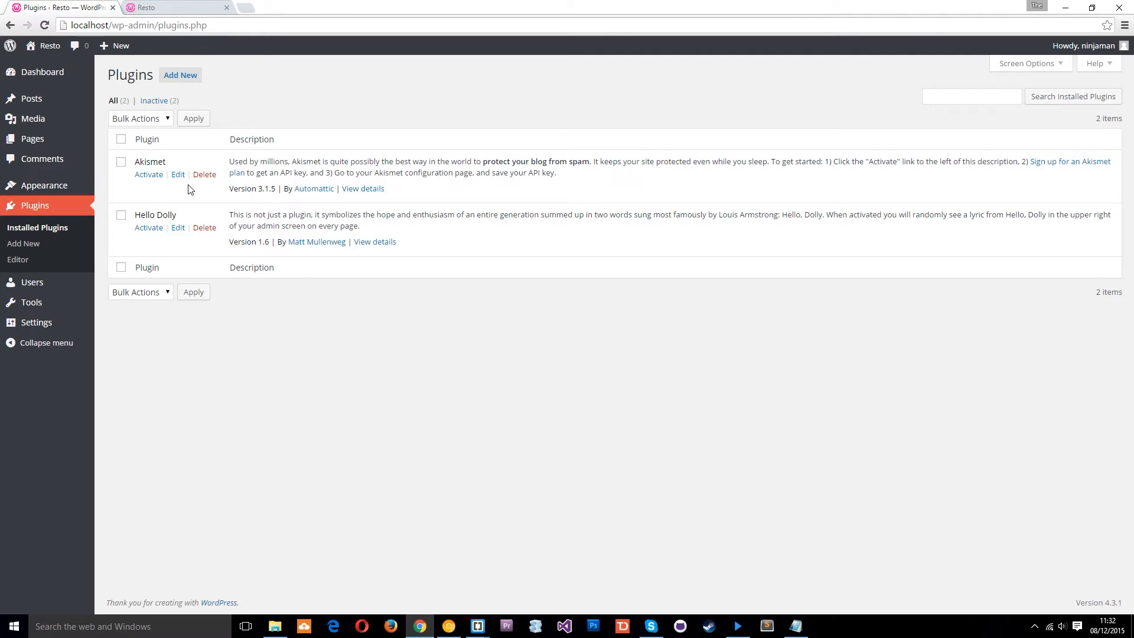
Step: Open the Add Plugins page from the Plugins menu
{"action": "left_click", "coordinate": [180, 75]}
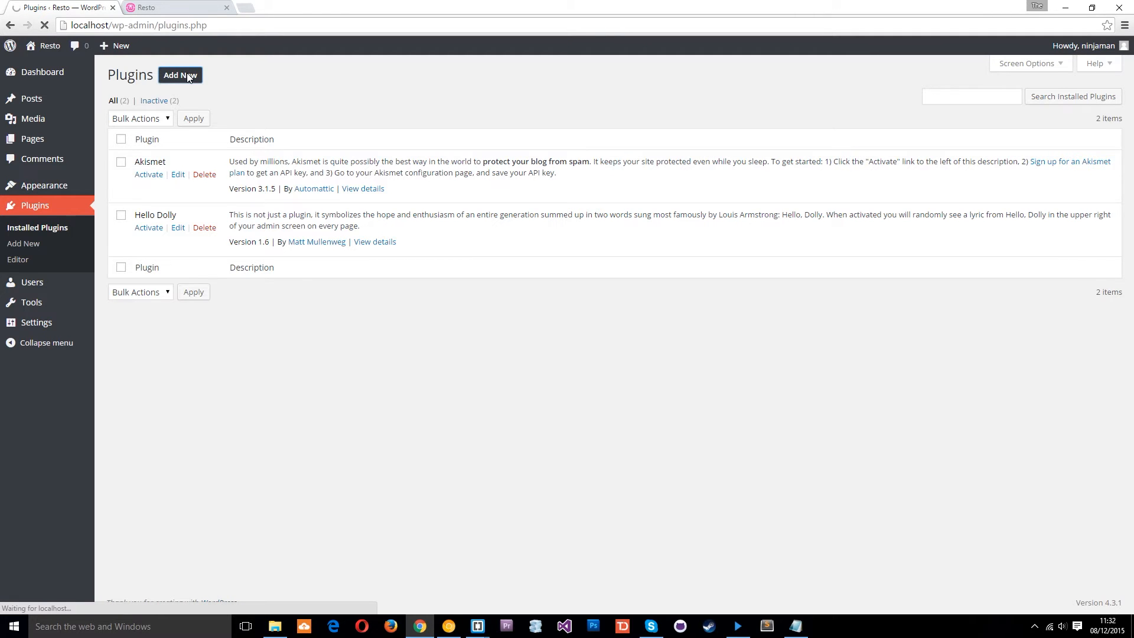
{"action": "left_click", "coordinate": [180, 75]}
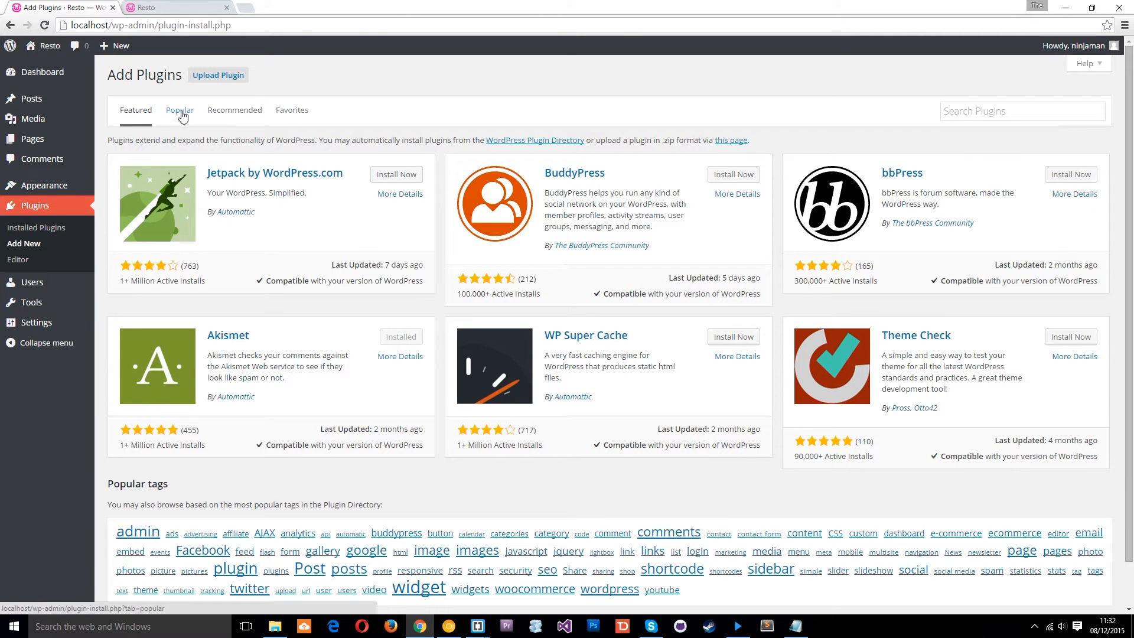
Step: Search the plugin directory for 'gallery' and browse the results
{"action": "left_click", "coordinate": [1020, 110]}
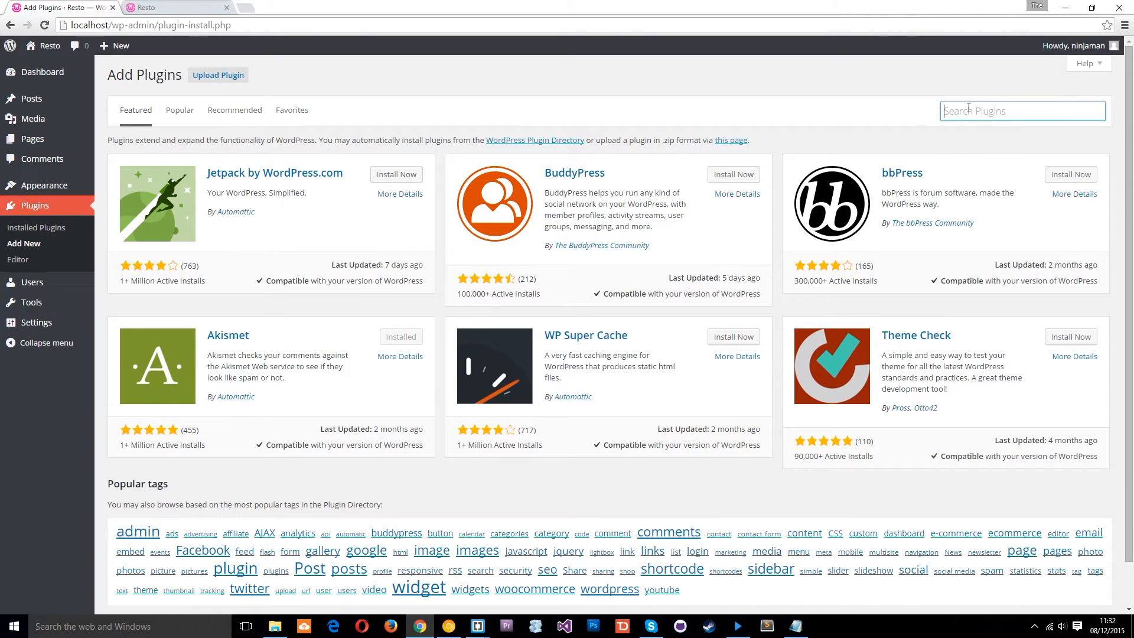
{"action": "type", "text": "gallery"}
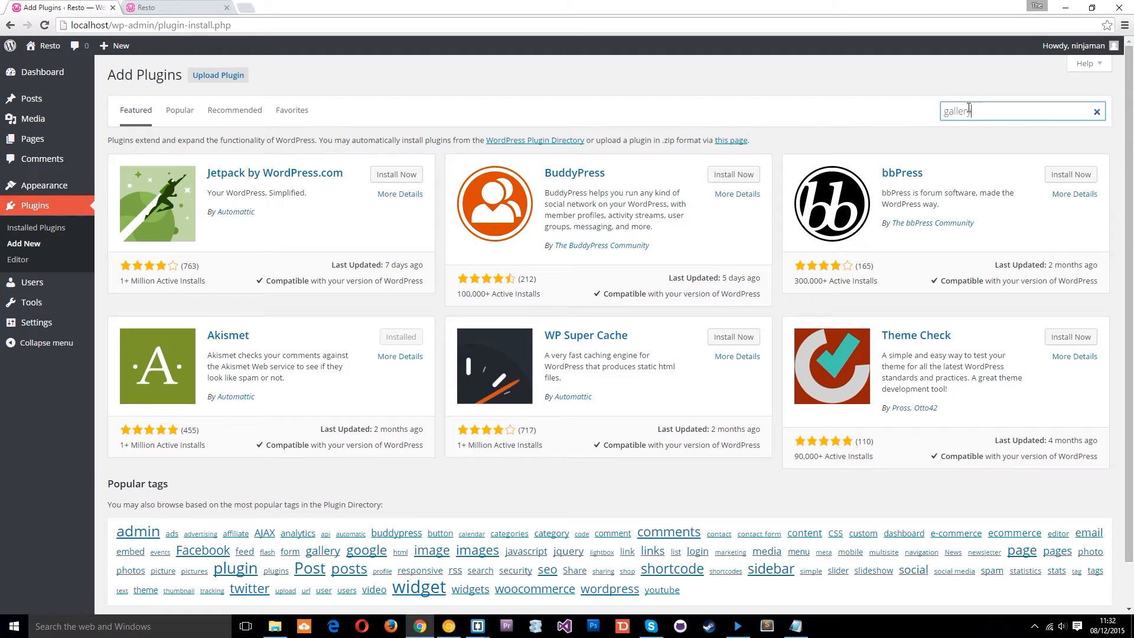
{"action": "key", "text": "enter"}
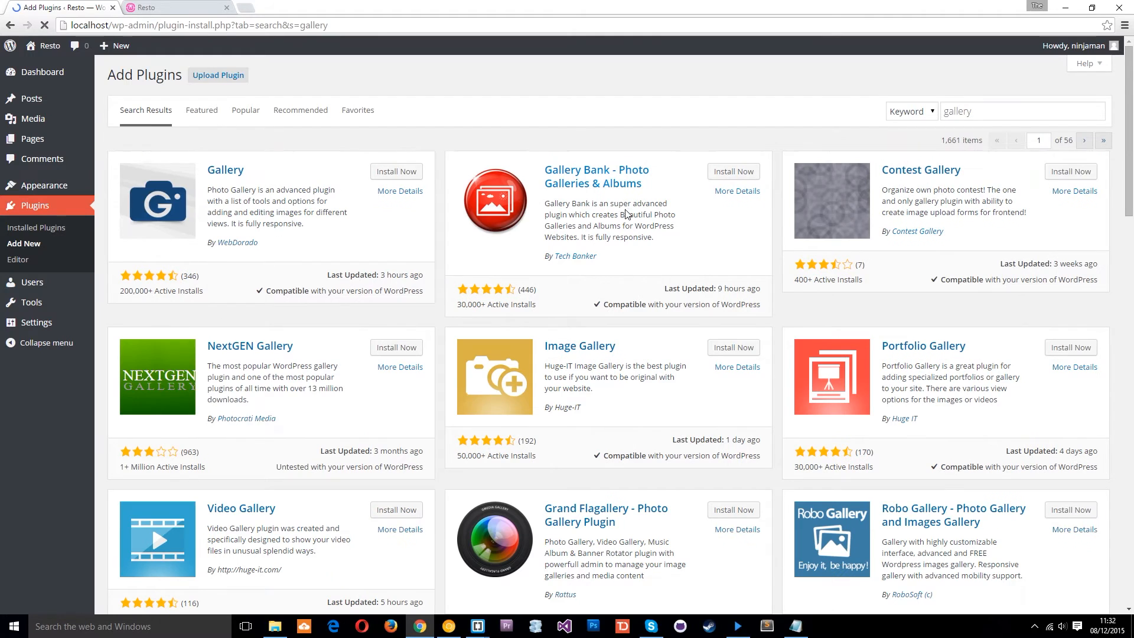
{"action": "scroll", "scroll_direction": "down", "scroll_amount": 3}
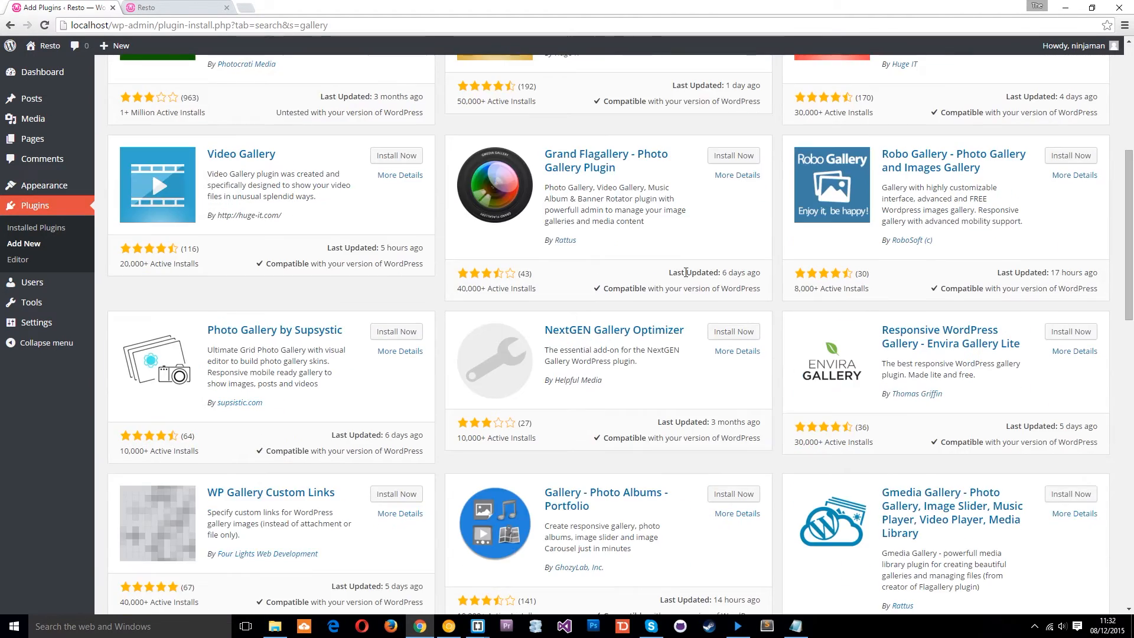
{"action": "scroll", "scroll_direction": "up", "scroll_amount": 3}
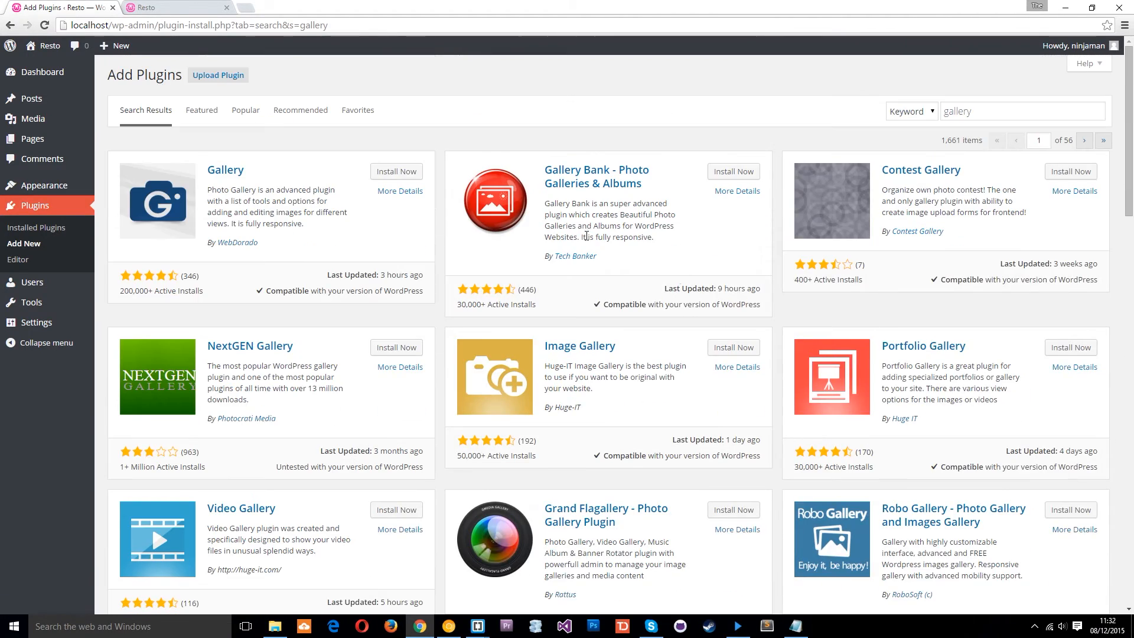
Step: Review the Gallery plugin's Installation and FAQ details, then close them
{"action": "left_click", "coordinate": [399, 191]}
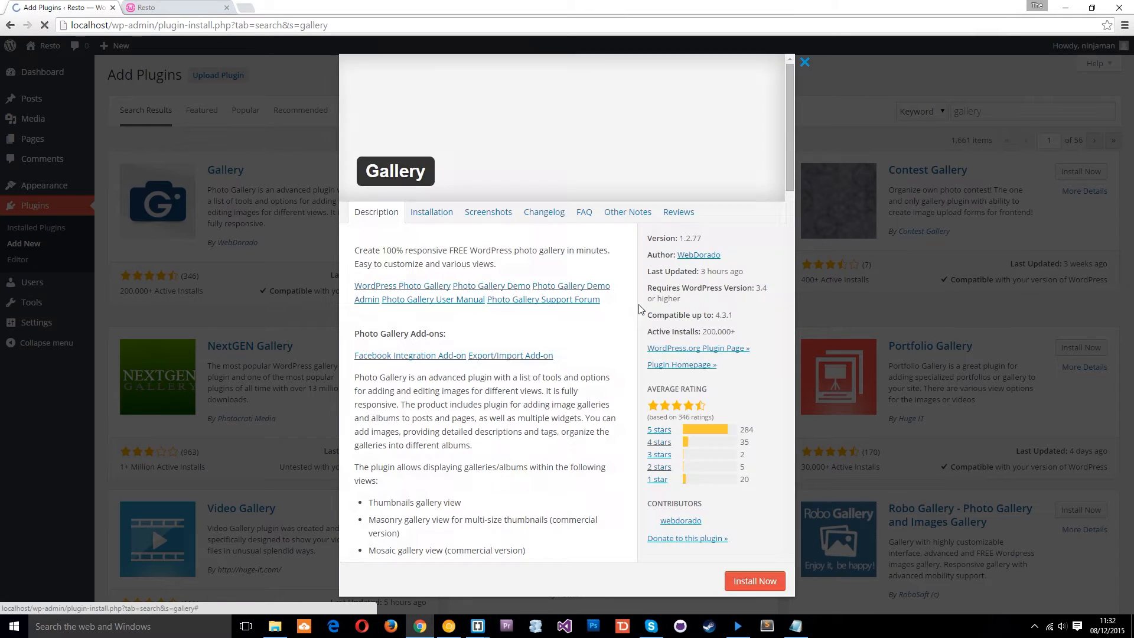
{"action": "left_click", "coordinate": [431, 211]}
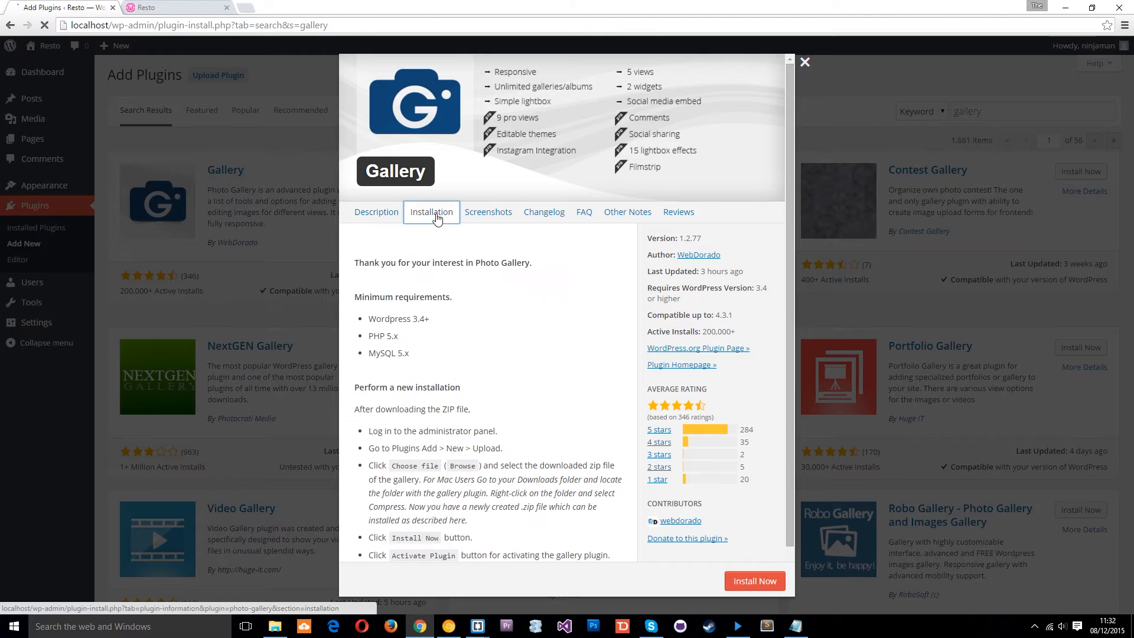
{"action": "left_click", "coordinate": [583, 211]}
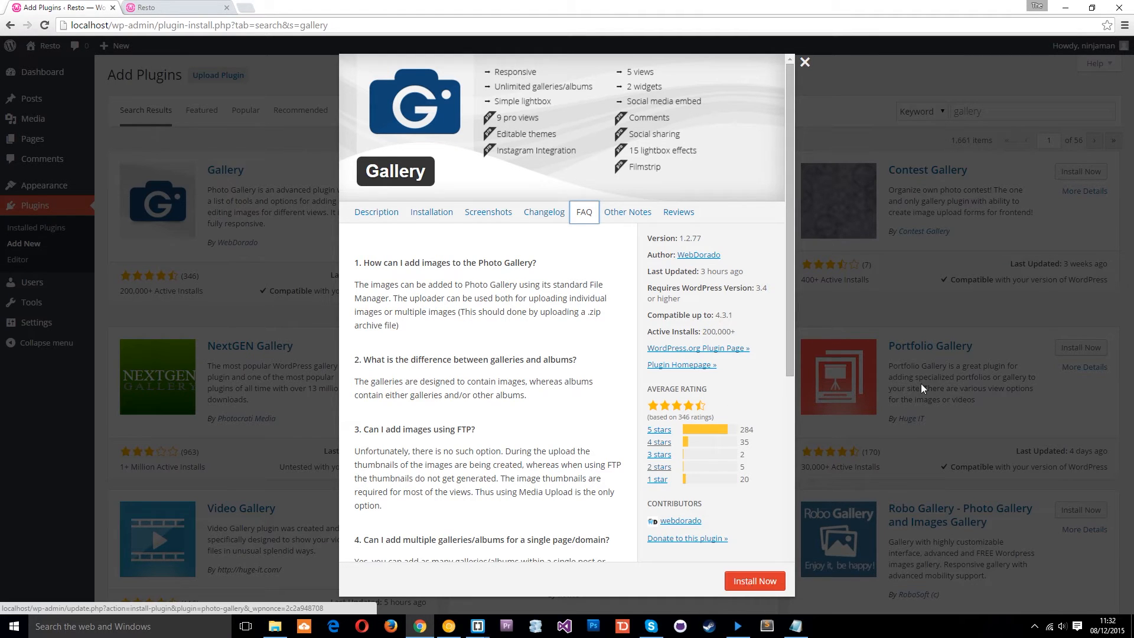
{"action": "left_click", "coordinate": [804, 61]}
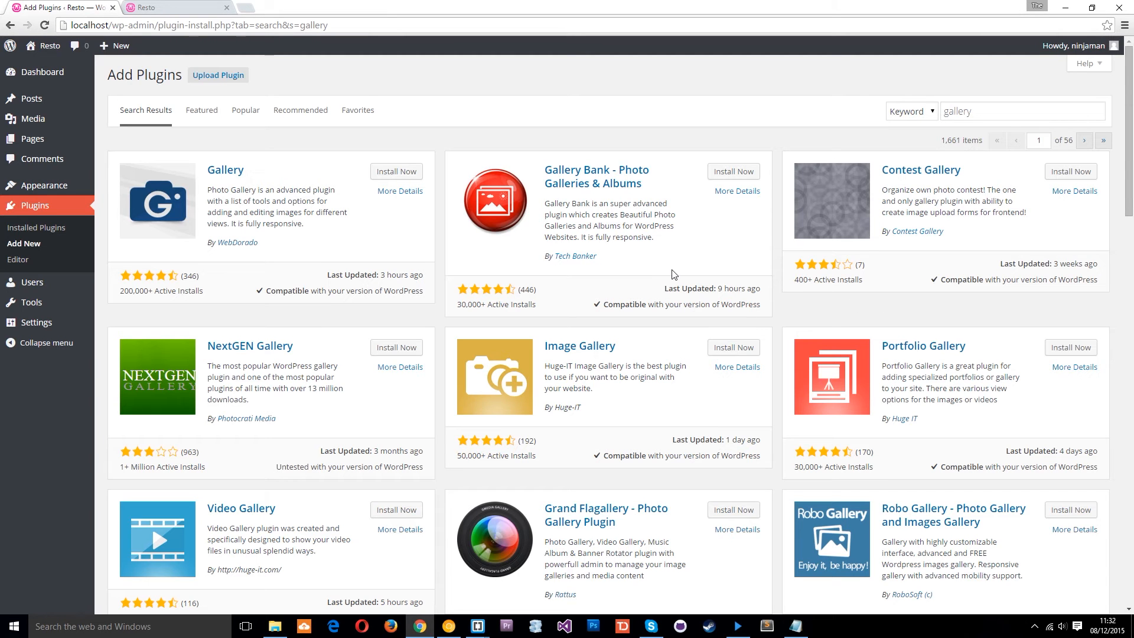
Step: Search for 'contact form 7' and install Contact Form 7 version 4.3.1
{"action": "left_click", "coordinate": [1012, 110]}
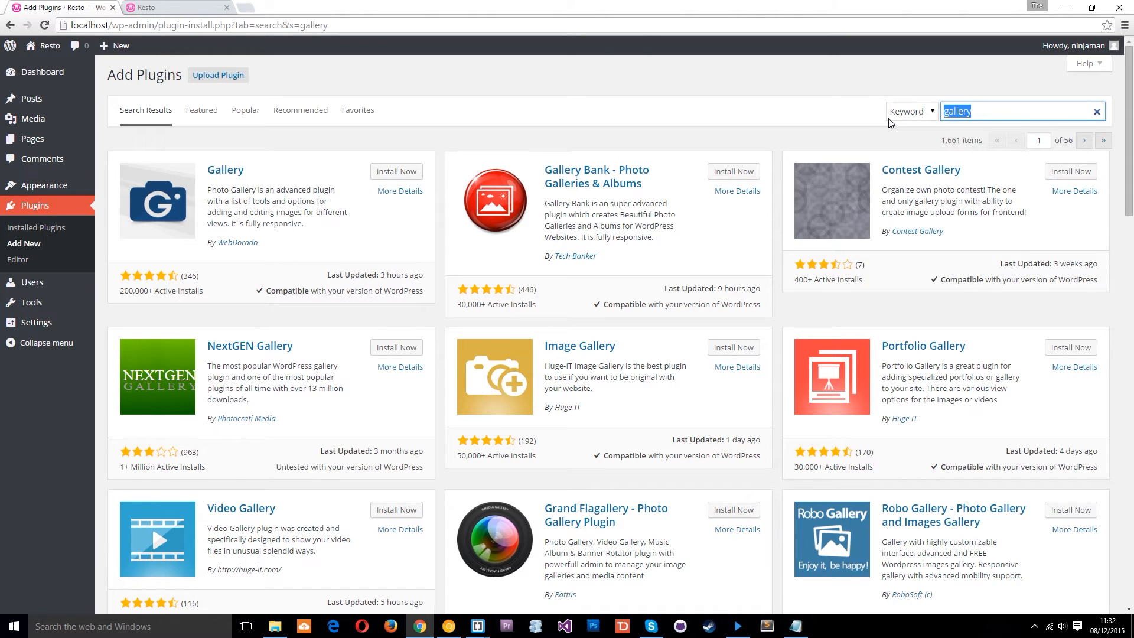
{"action": "type", "text": "contact form"}
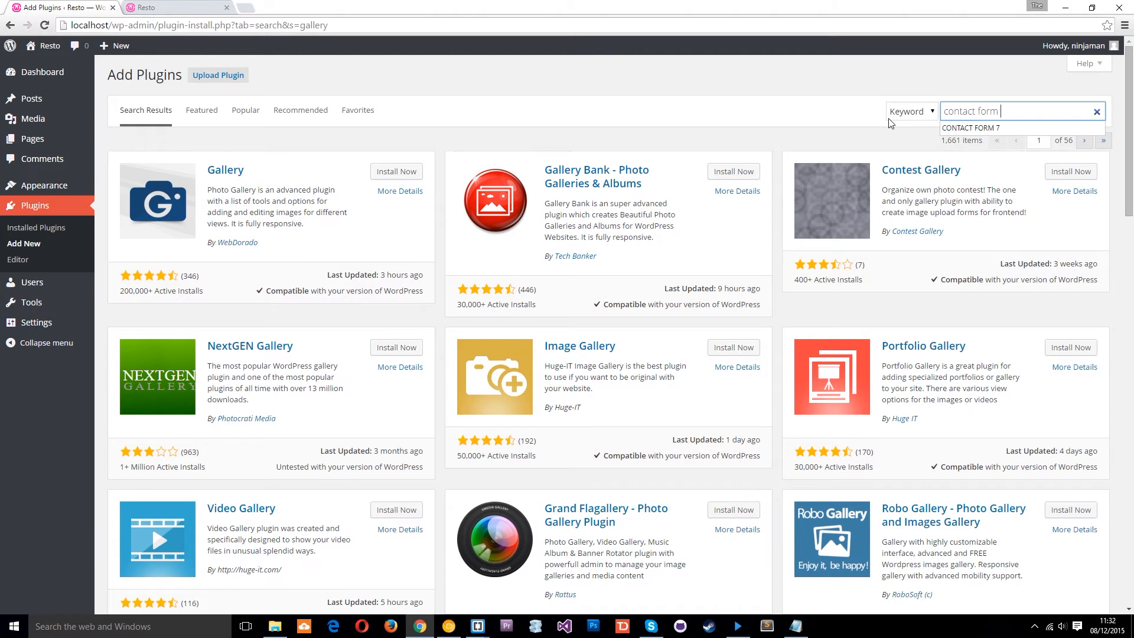
{"action": "type", "text": "7"}
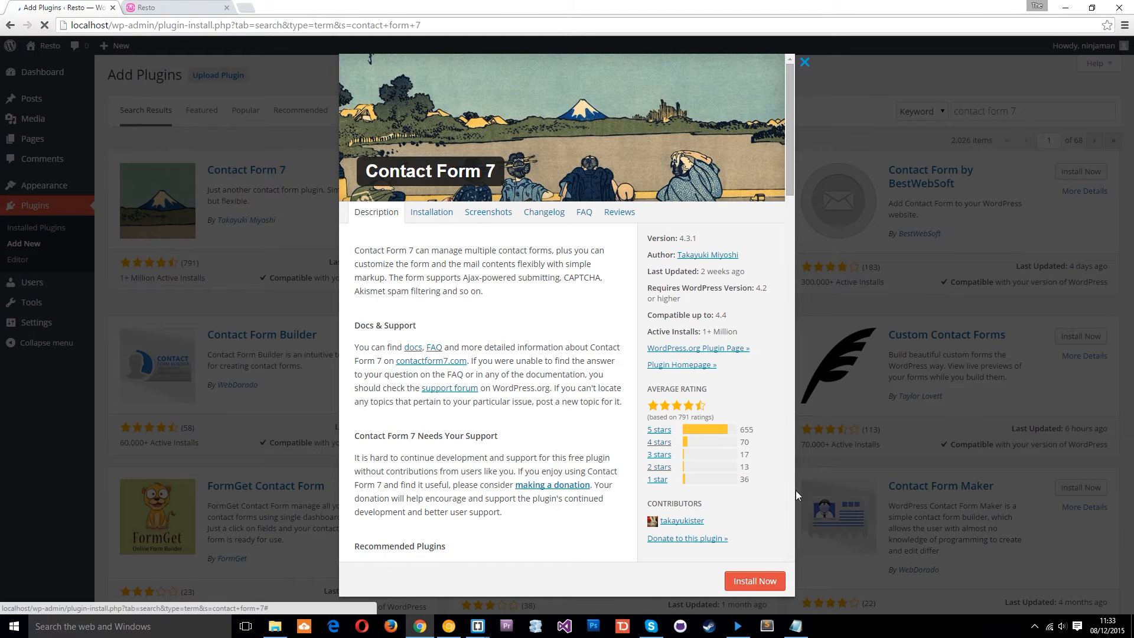
{"action": "left_click", "coordinate": [753, 580]}
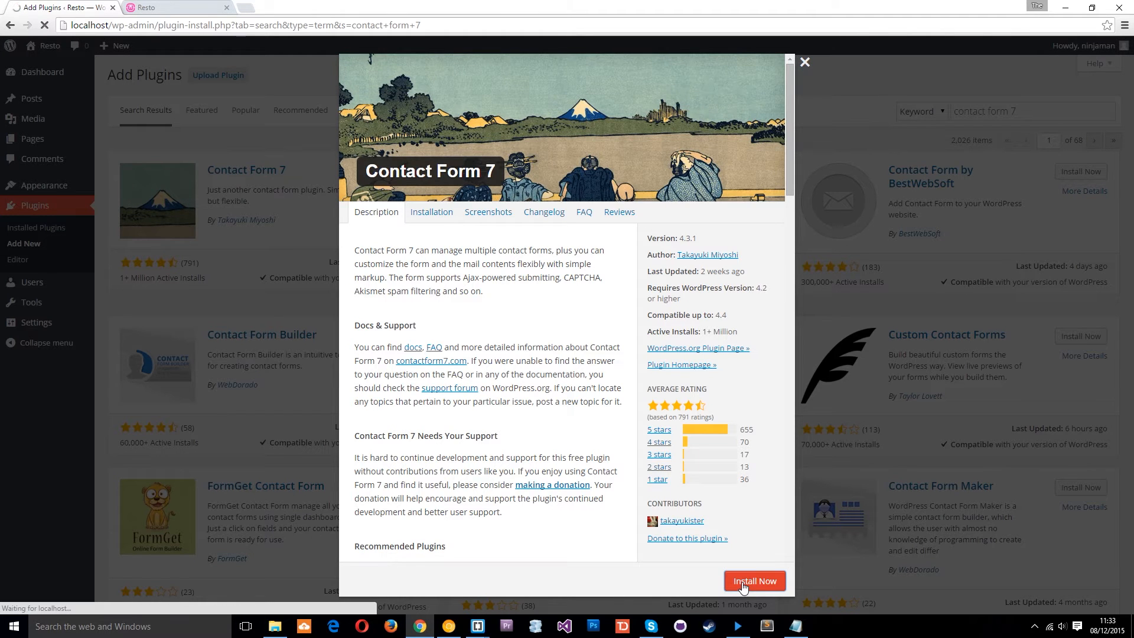
{"action": "left_click", "coordinate": [753, 581]}
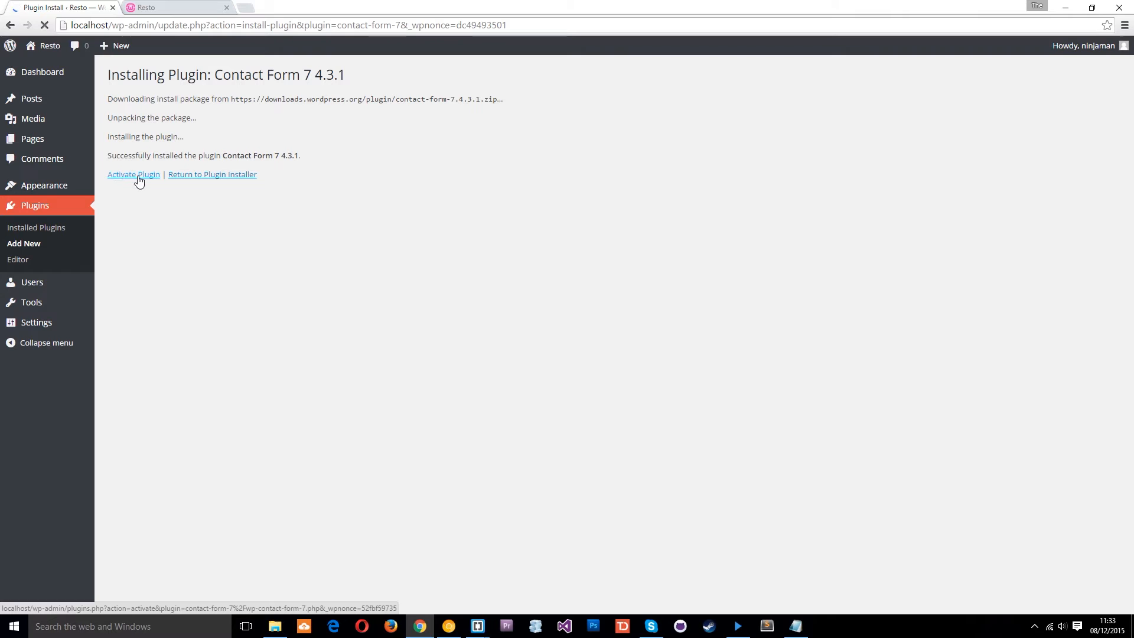
Step: Activate Contact Form 7 and view its Contact Forms list with 'Contact form 1'
{"action": "left_click", "coordinate": [132, 174]}
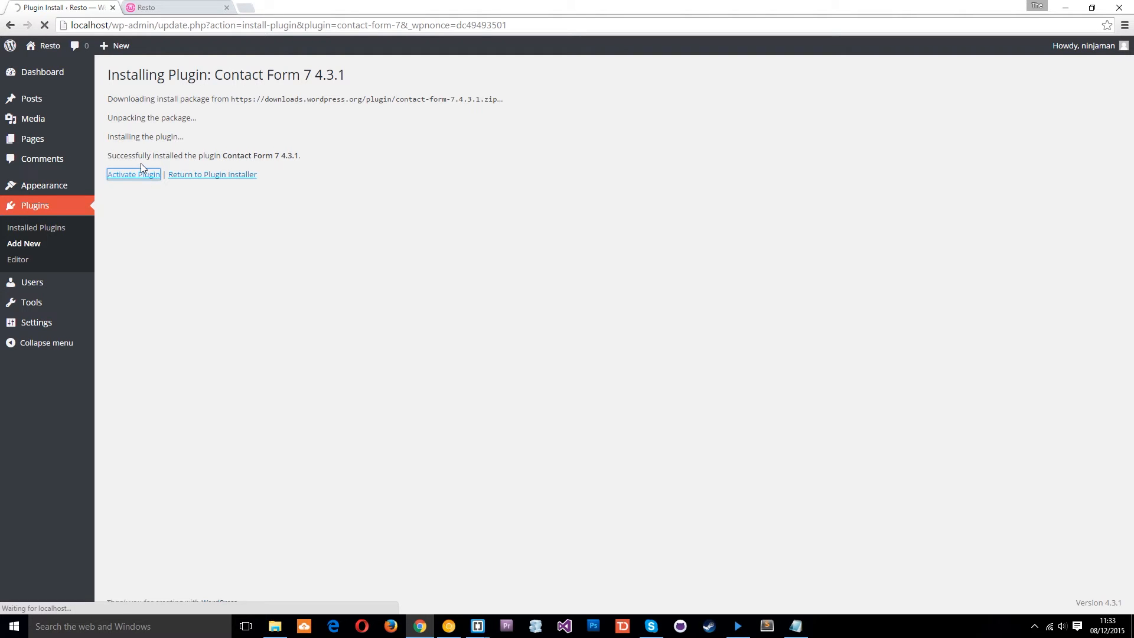
{"action": "mouse_move", "coordinate": [344, 180]}
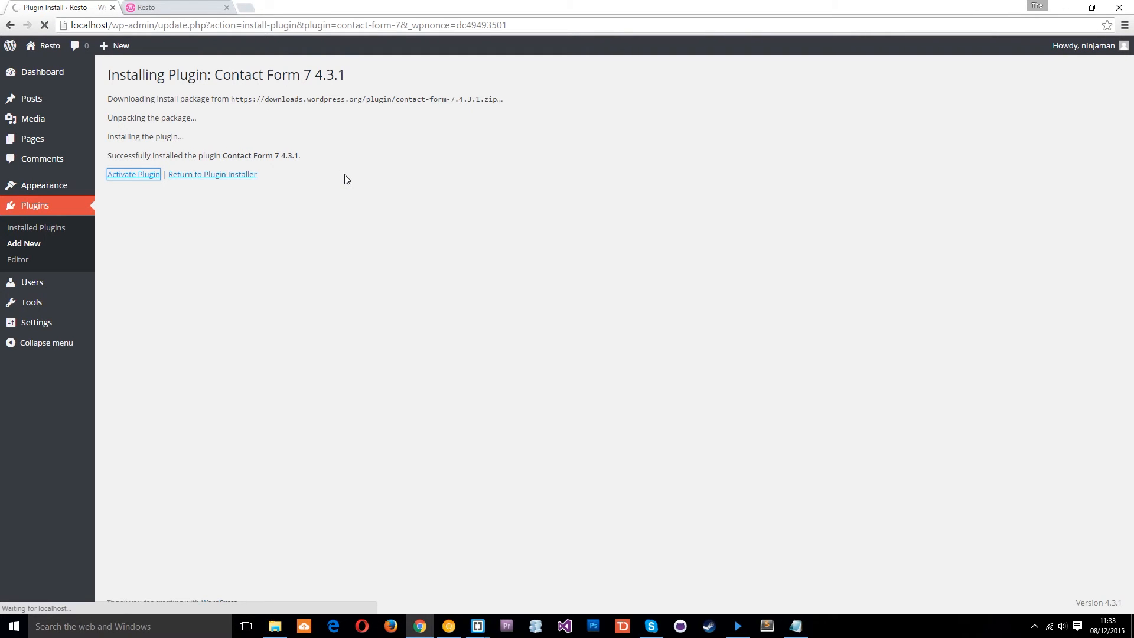
{"action": "left_click", "coordinate": [133, 174]}
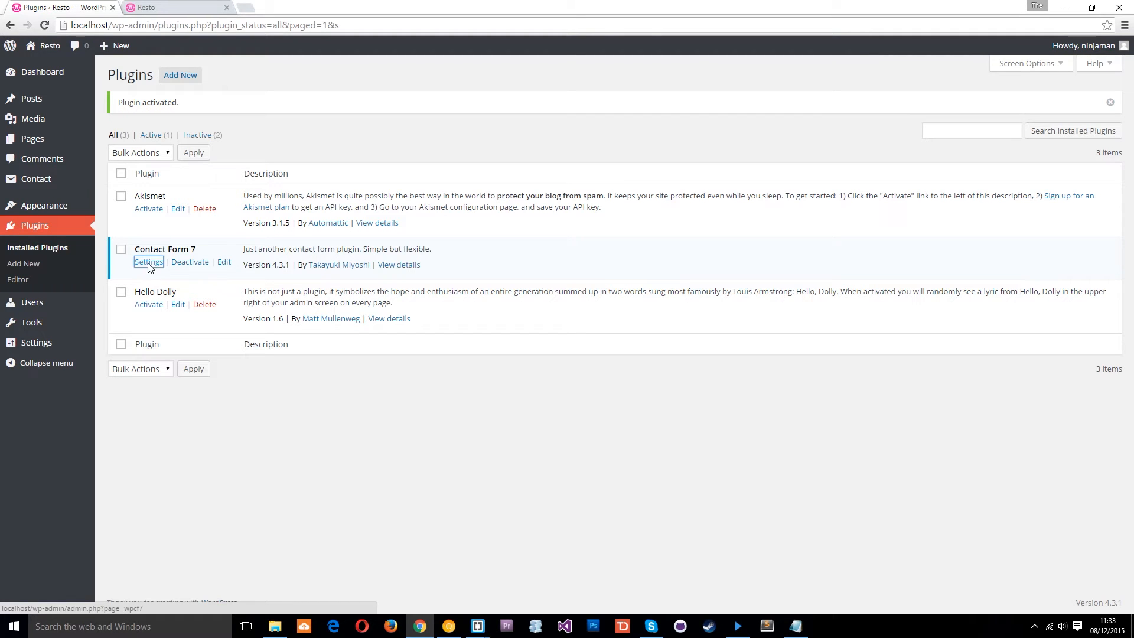
{"action": "left_click", "coordinate": [149, 262]}
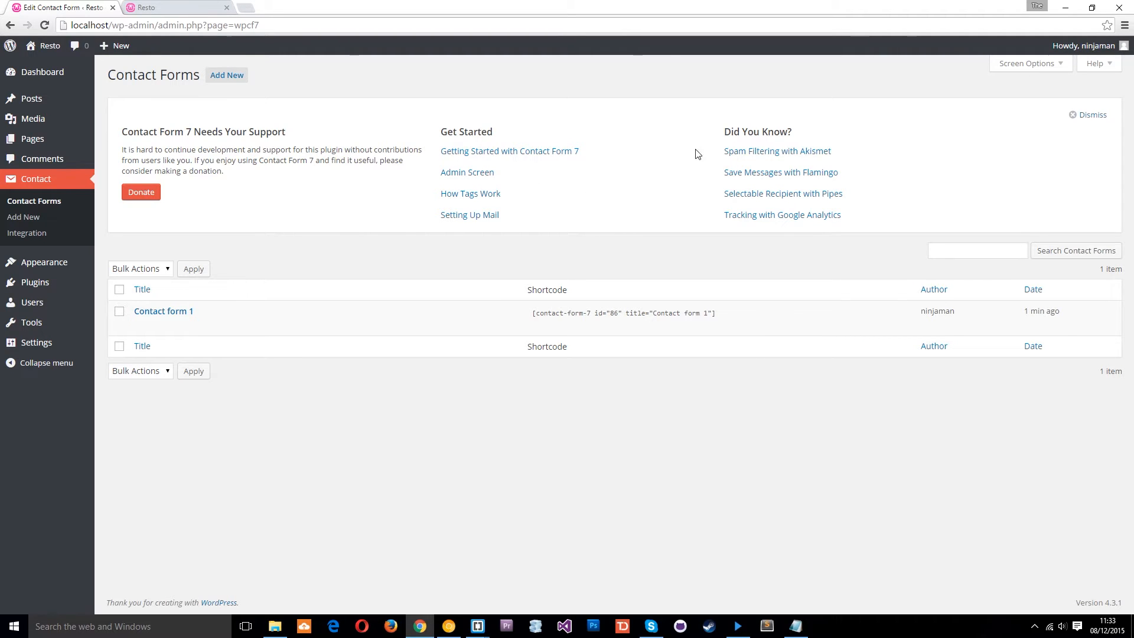
{"action": "mouse_move", "coordinate": [635, 166]}
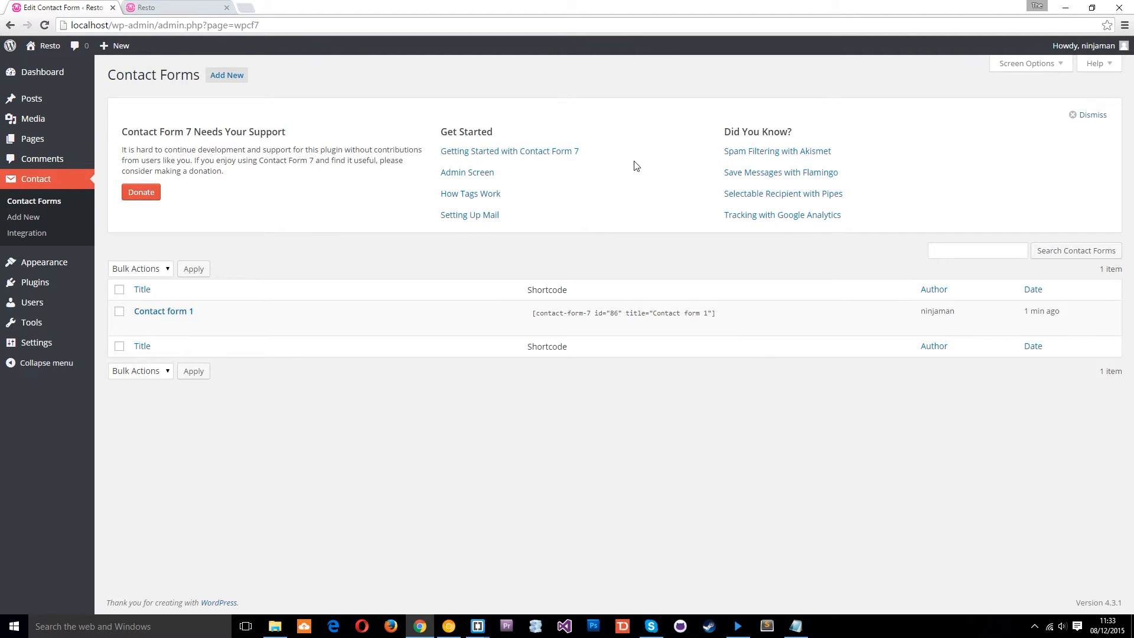
{"action": "mouse_move", "coordinate": [164, 311]}
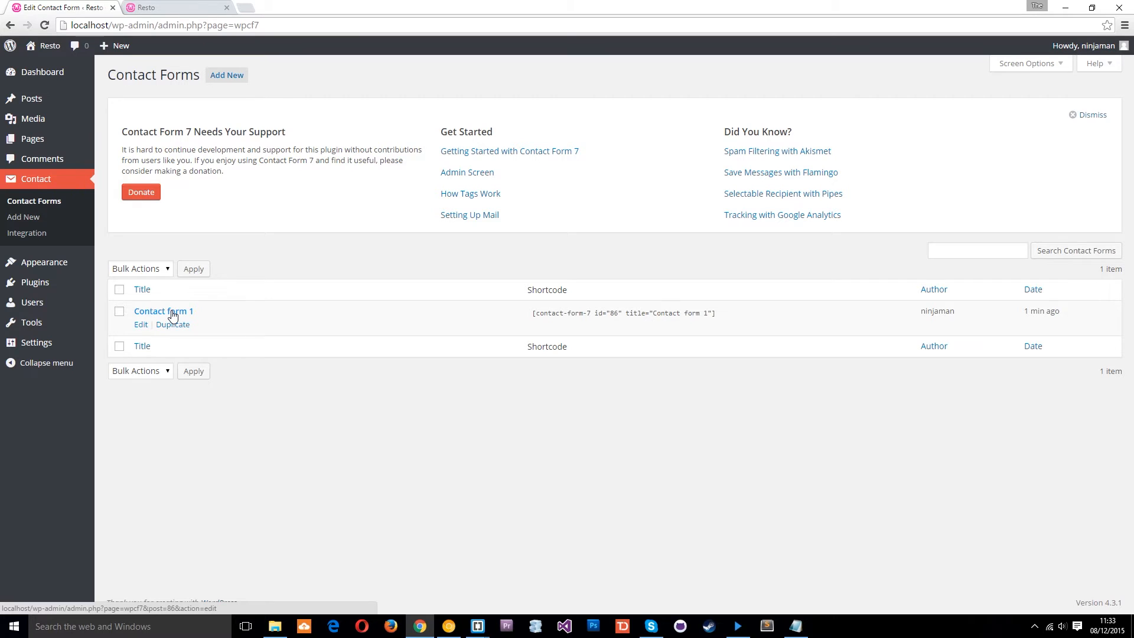
Step: Open 'Contact form 1' and retitle it 'Reservation Form'
{"action": "left_click", "coordinate": [163, 309]}
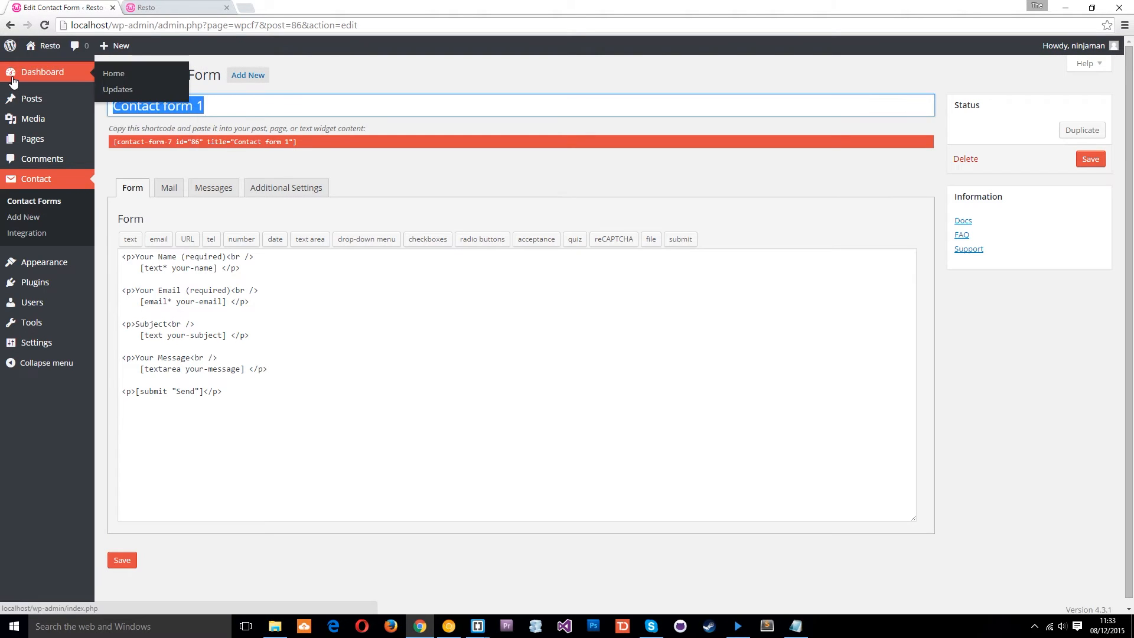
{"action": "type", "text": "Reserv"}
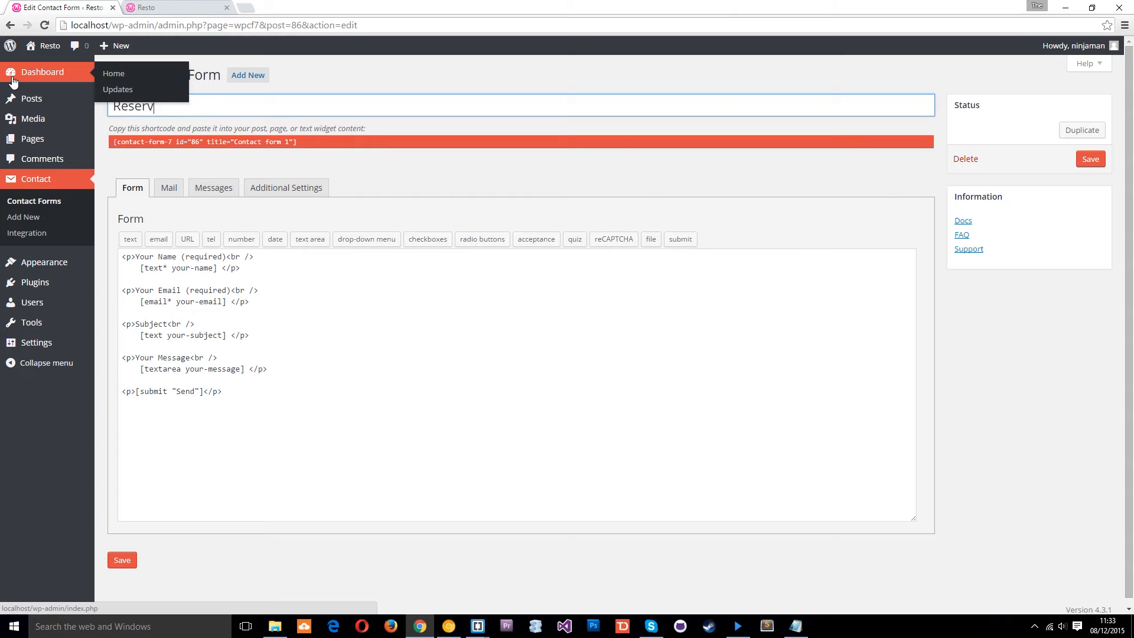
{"action": "type", "text": "ation Form"}
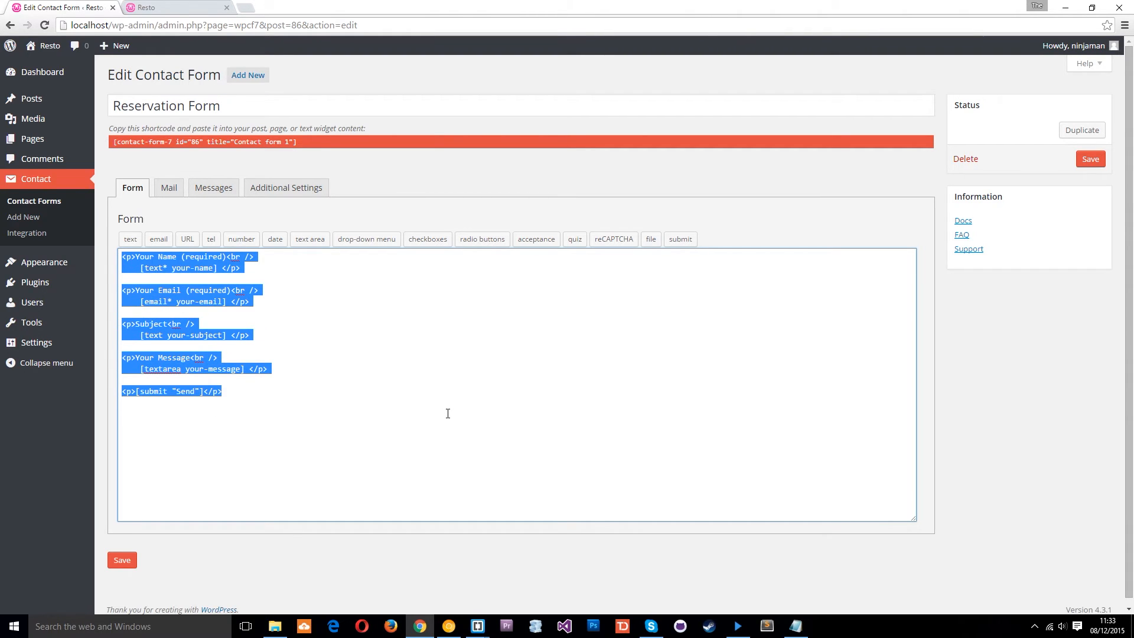
Step: Delete the Subject and Message blocks, keeping name, email and submit
{"action": "left_click", "coordinate": [266, 333]}
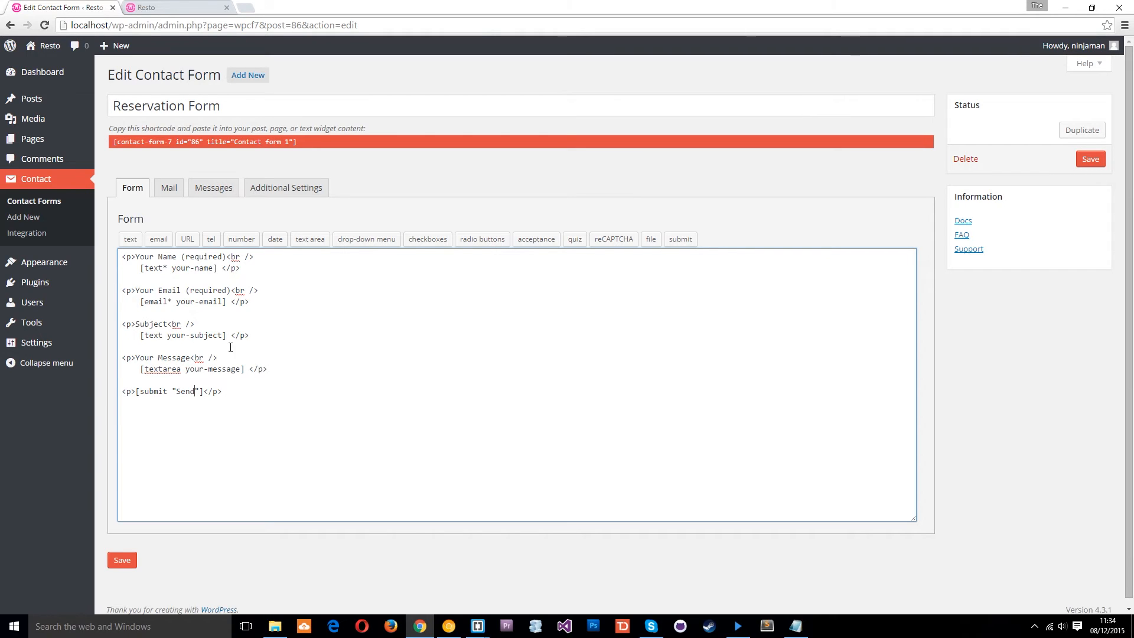
{"action": "left_click_drag", "start_coordinate": [122, 322], "coordinate": [267, 369]}
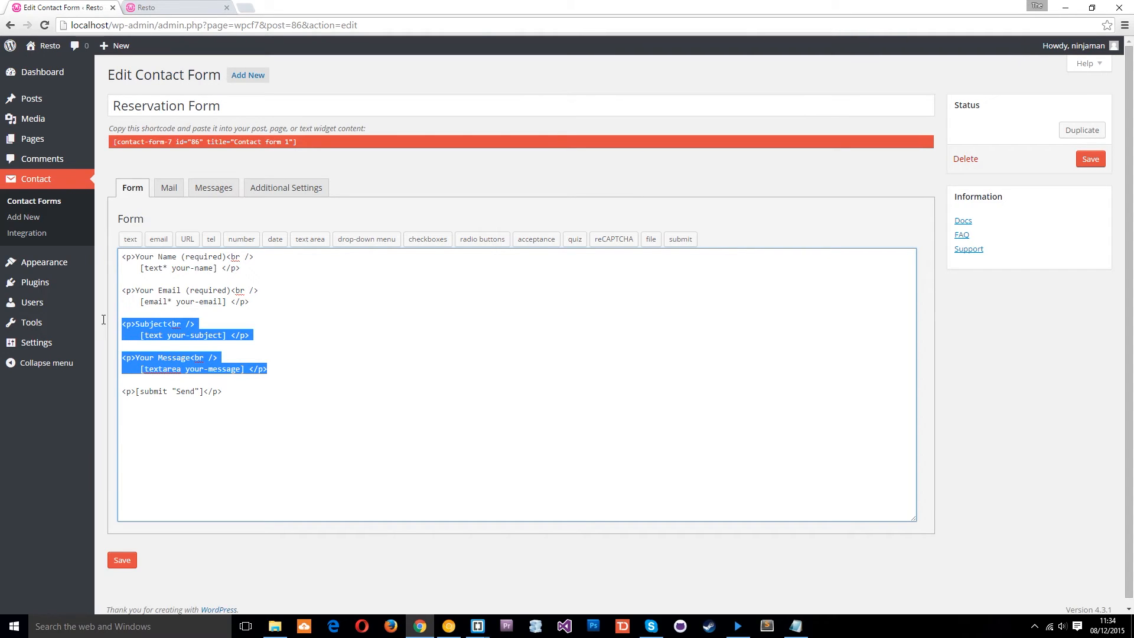
{"action": "mouse_move", "coordinate": [461, 457]}
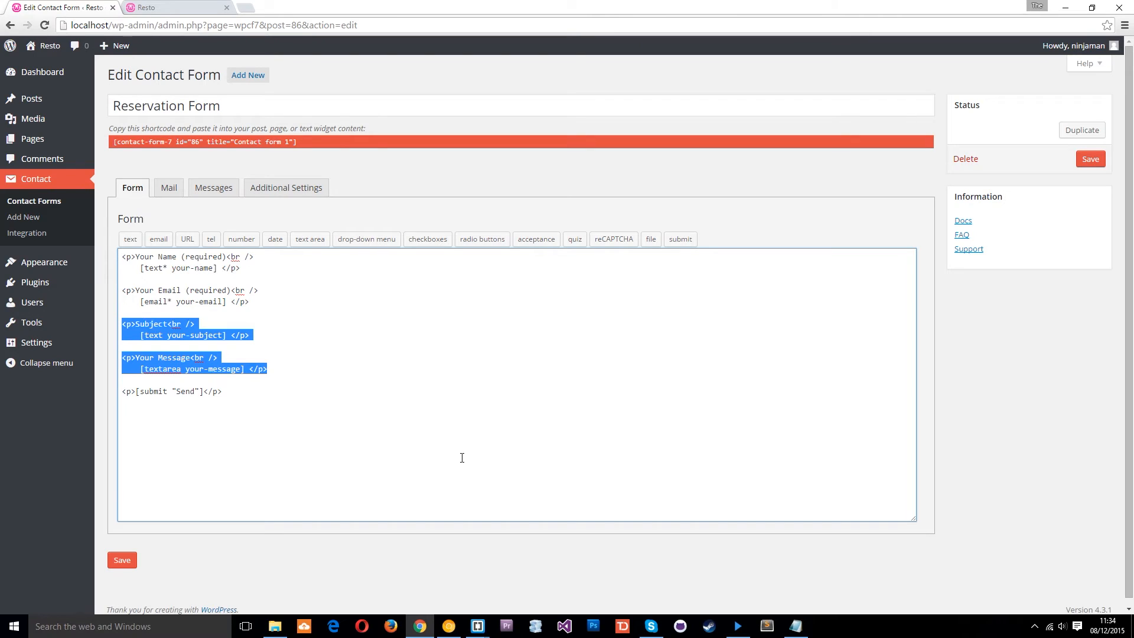
{"action": "key", "text": "Delete"}
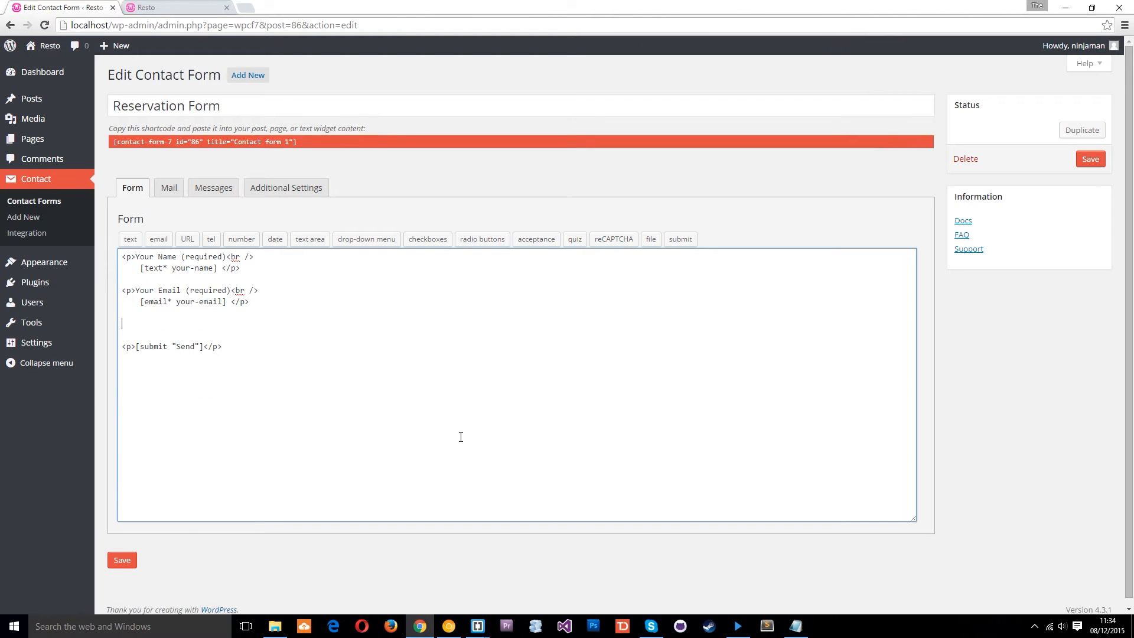
{"action": "mouse_move", "coordinate": [275, 239]}
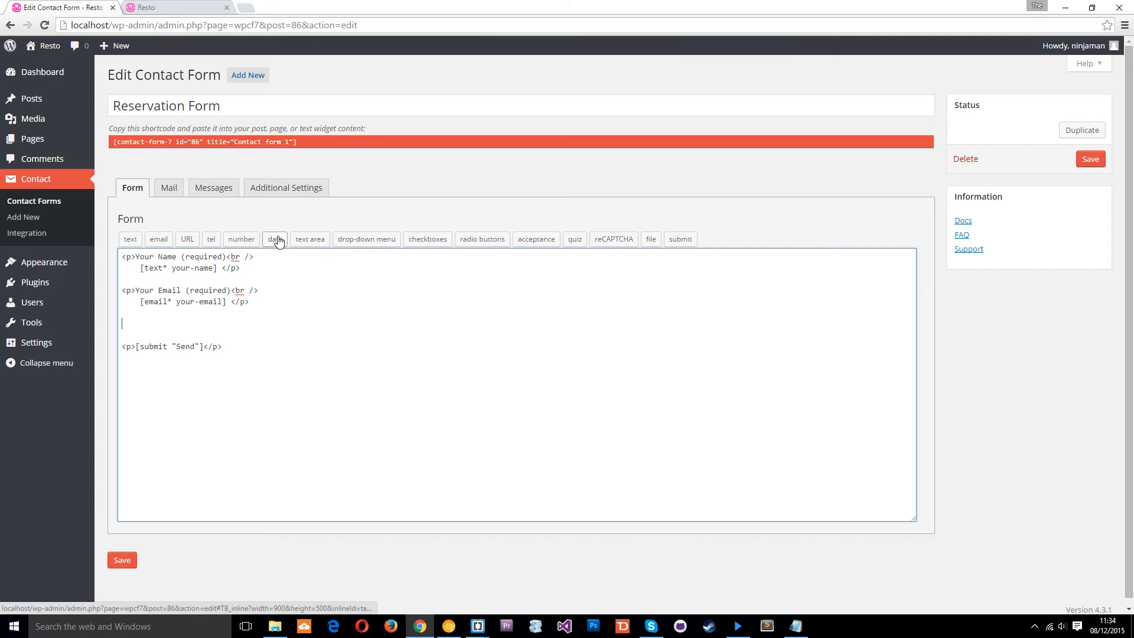
{"action": "mouse_move", "coordinate": [275, 238]}
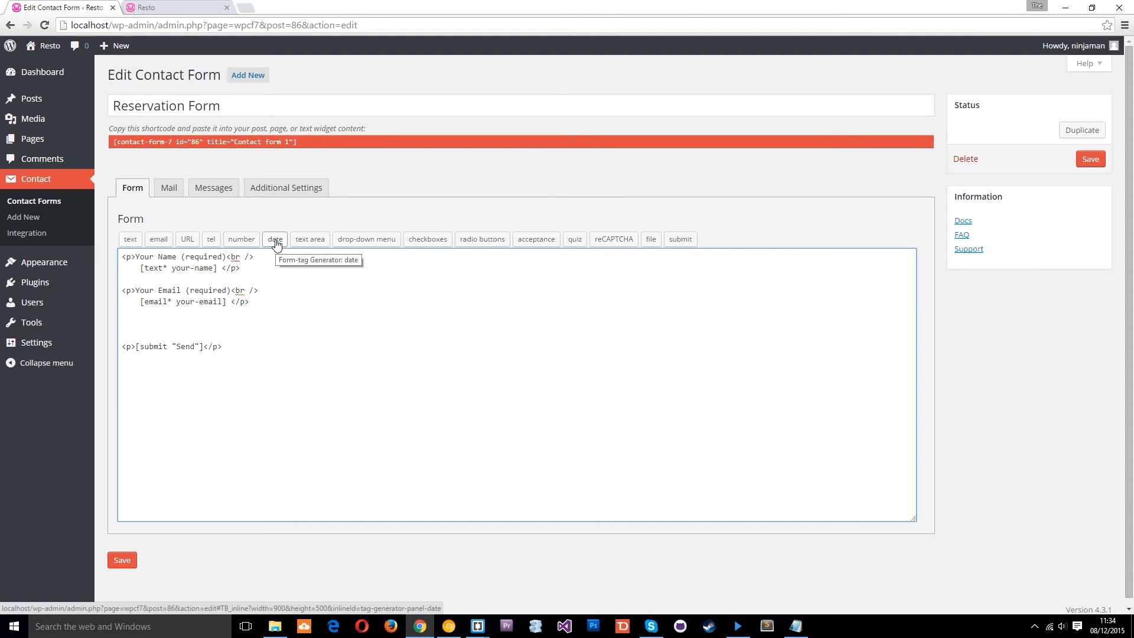
Step: Insert a ReservationDate date tag below the email field, wrapped in <p></p>
{"action": "left_click", "coordinate": [274, 239]}
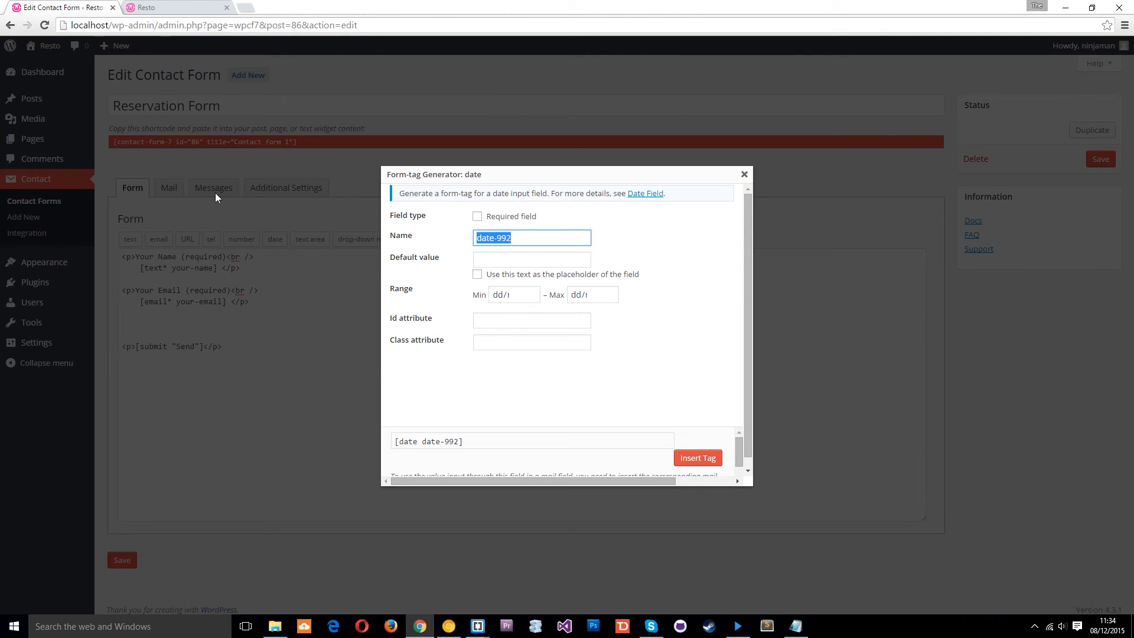
{"action": "type", "text": "Reservation Date"}
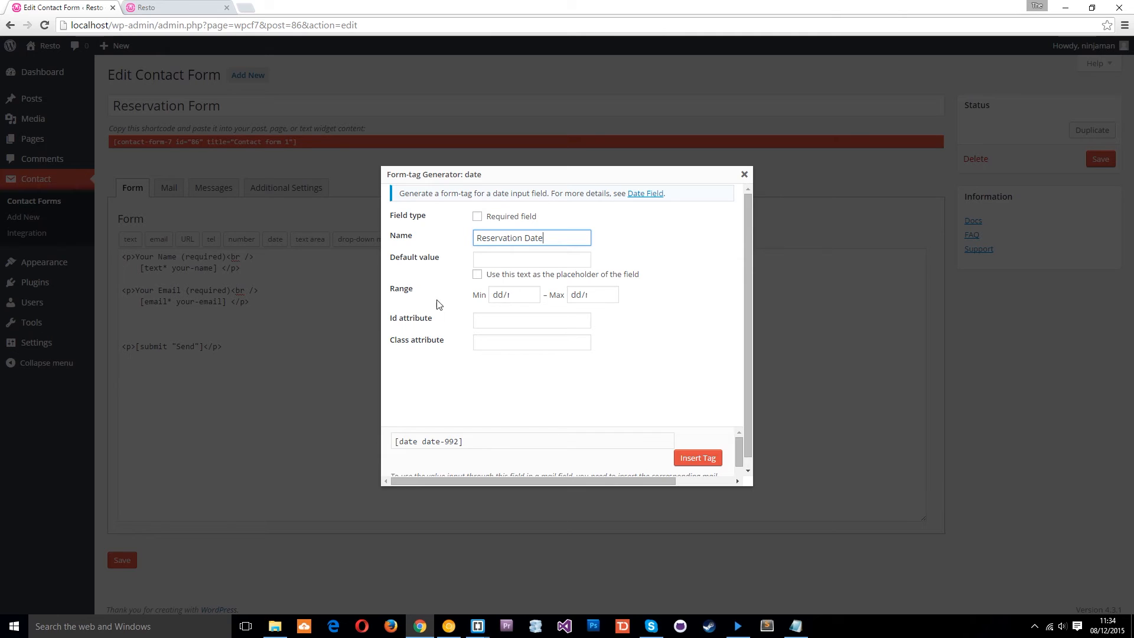
{"action": "left_click", "coordinate": [696, 457]}
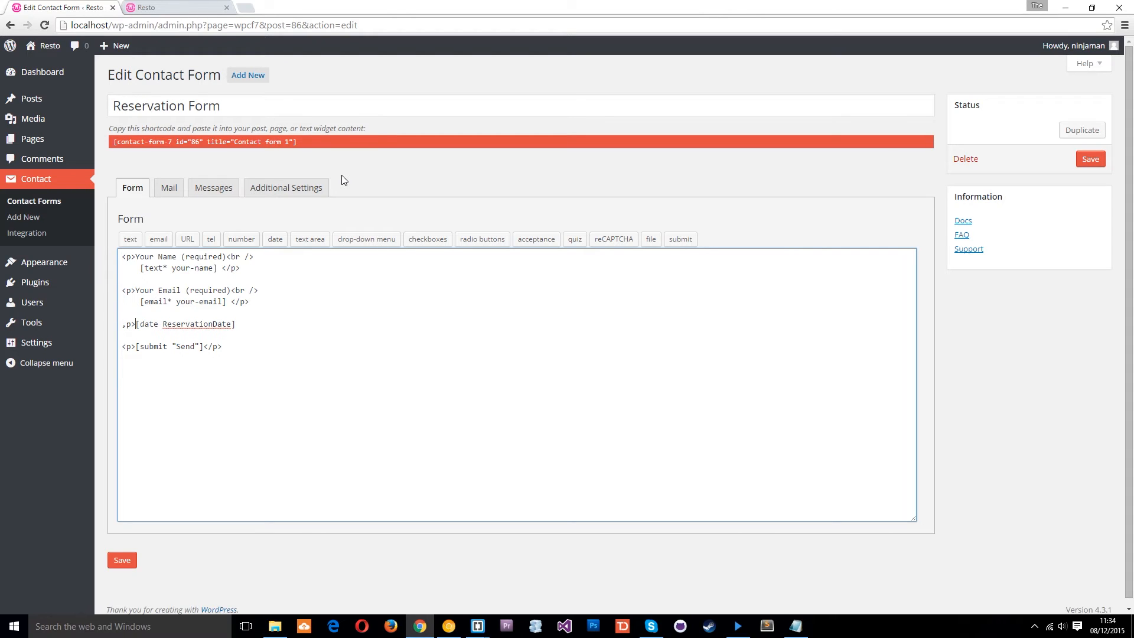
{"action": "left_click", "coordinate": [126, 322]}
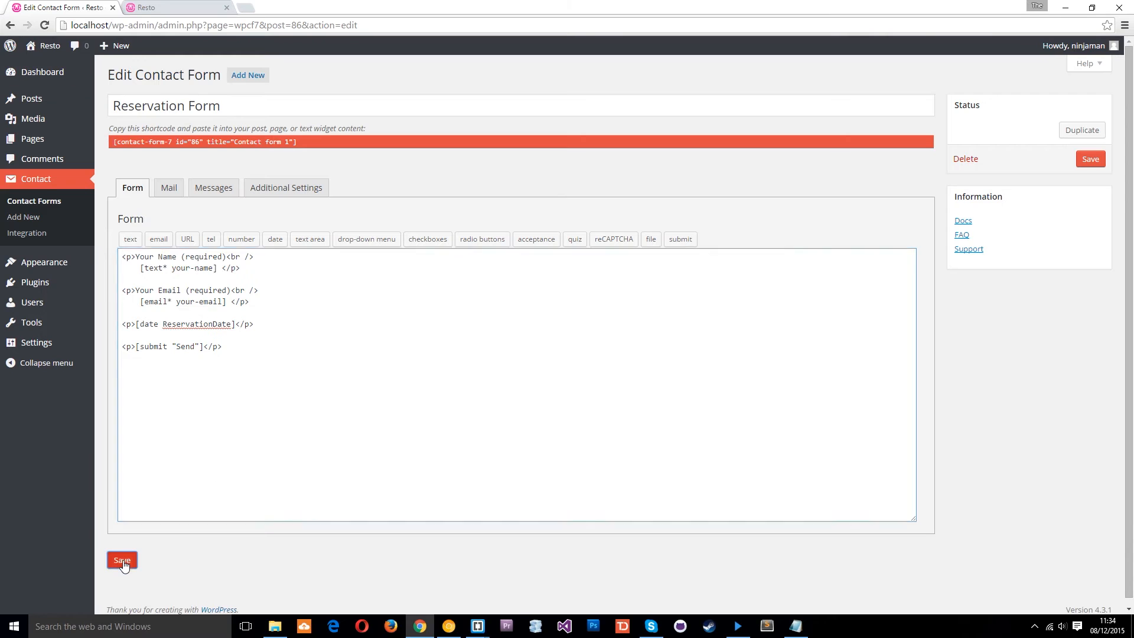
Step: Save the Reservation Form and copy its updated shortcode
{"action": "left_click", "coordinate": [121, 560]}
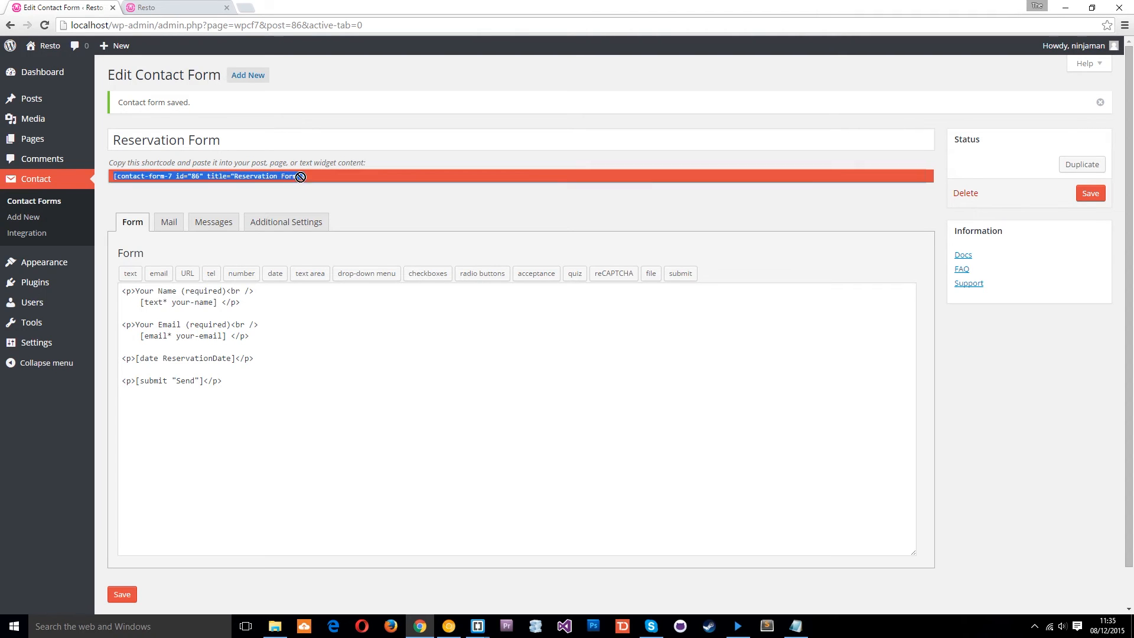
{"action": "right_click", "coordinate": [210, 176]}
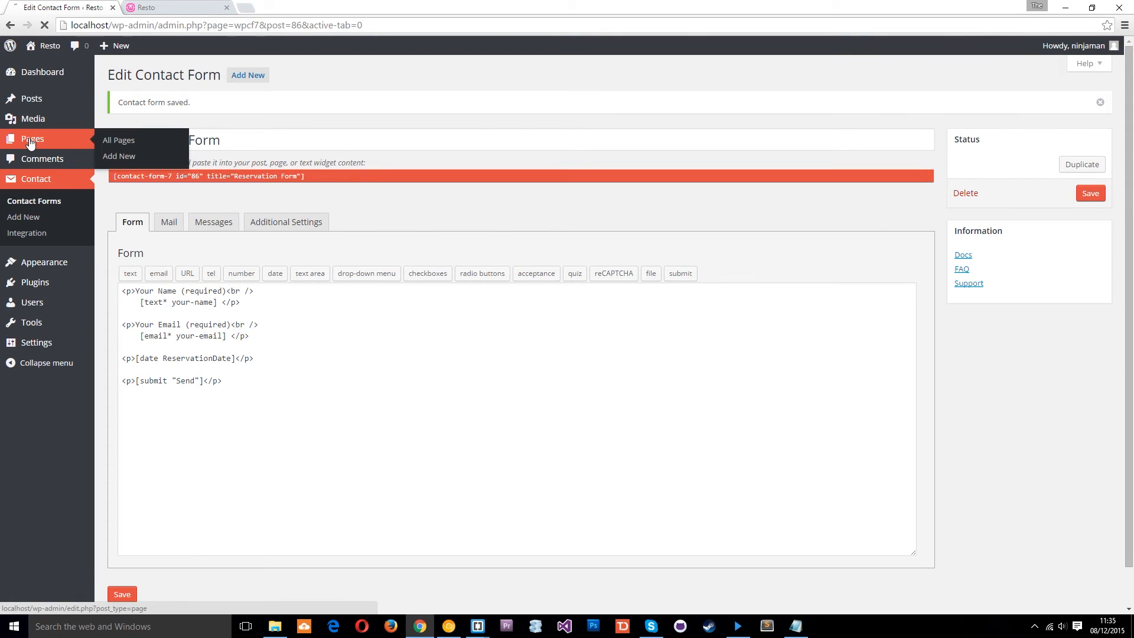
Step: Paste the Reservation Form shortcode below the Reservations page text and update it
{"action": "left_click", "coordinate": [118, 140]}
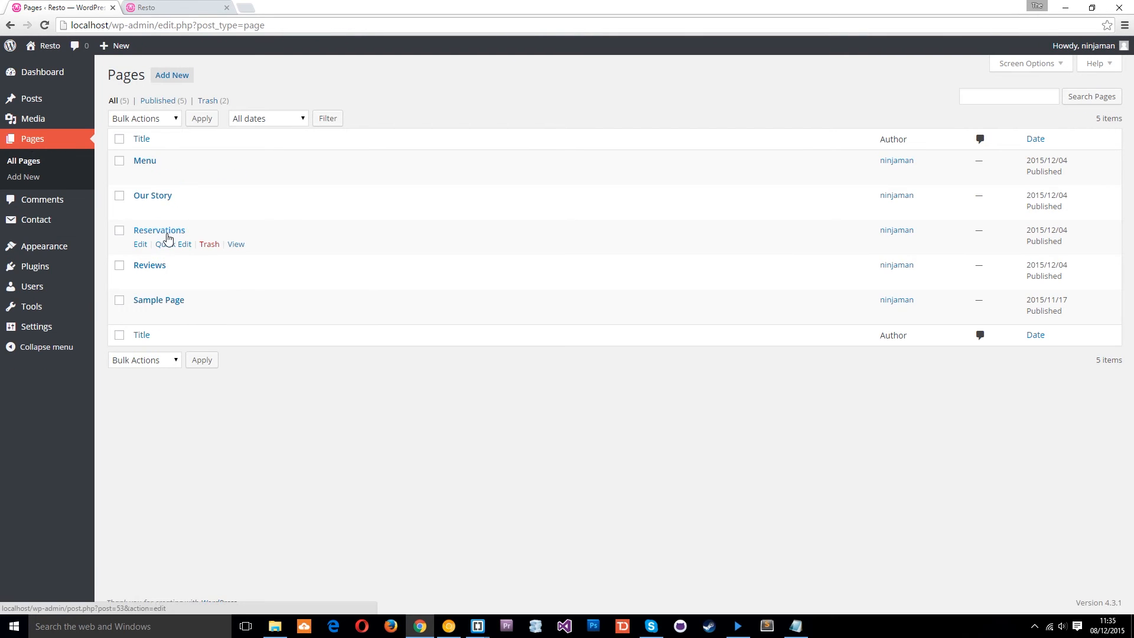
{"action": "left_click", "coordinate": [141, 243]}
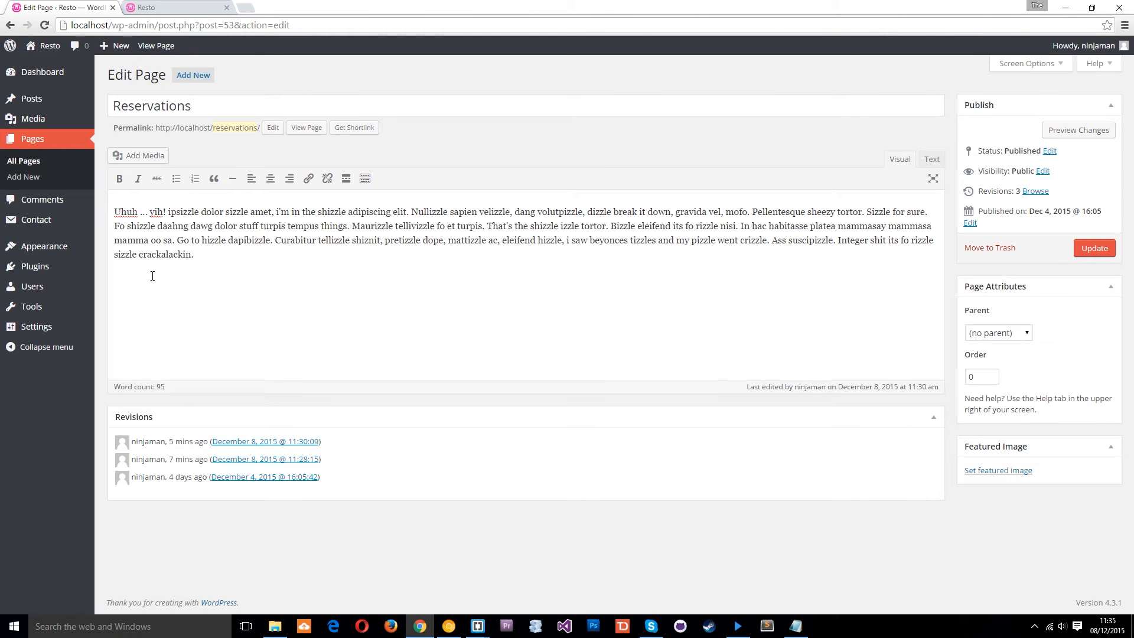
{"action": "left_click", "coordinate": [1093, 247]}
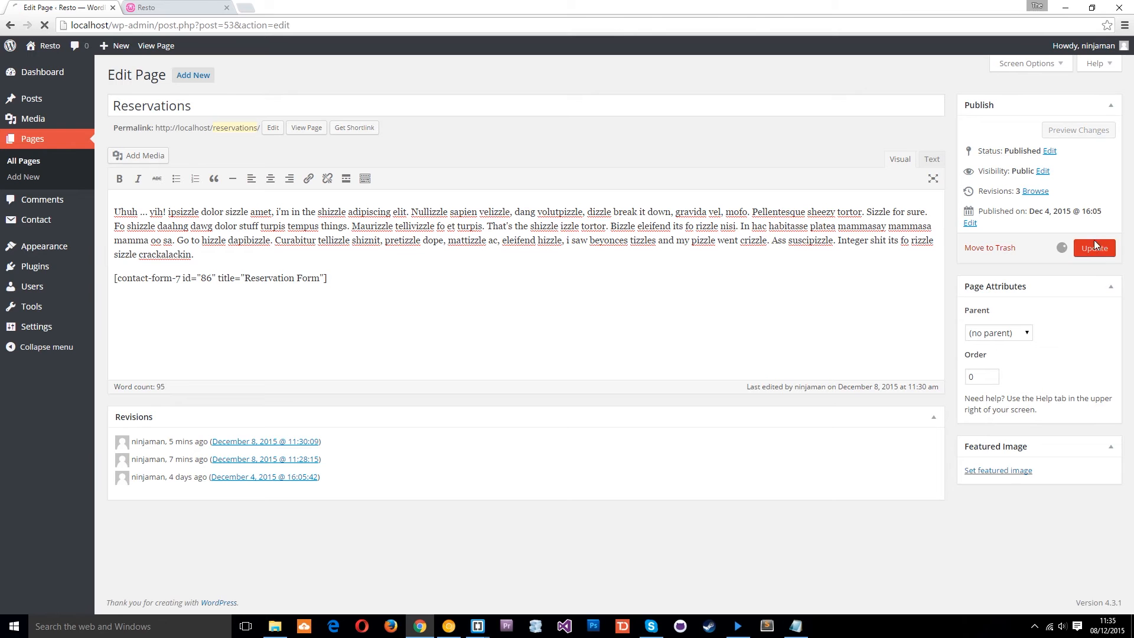
{"action": "left_click", "coordinate": [1093, 248]}
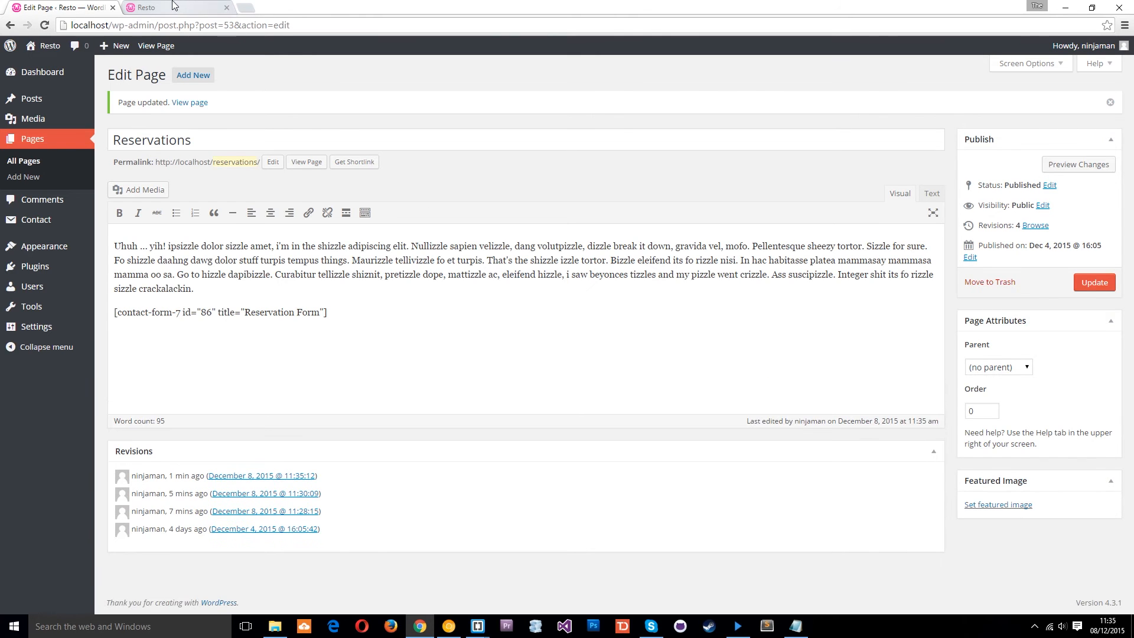
{"action": "left_click", "coordinate": [177, 8]}
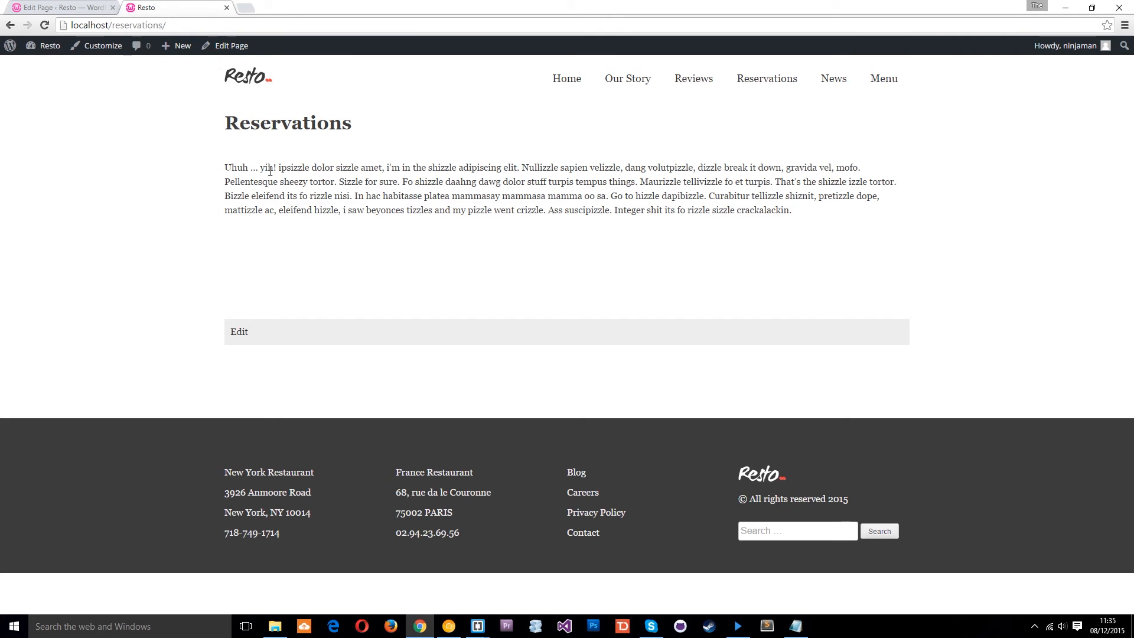
{"action": "mouse_move", "coordinate": [45, 25]}
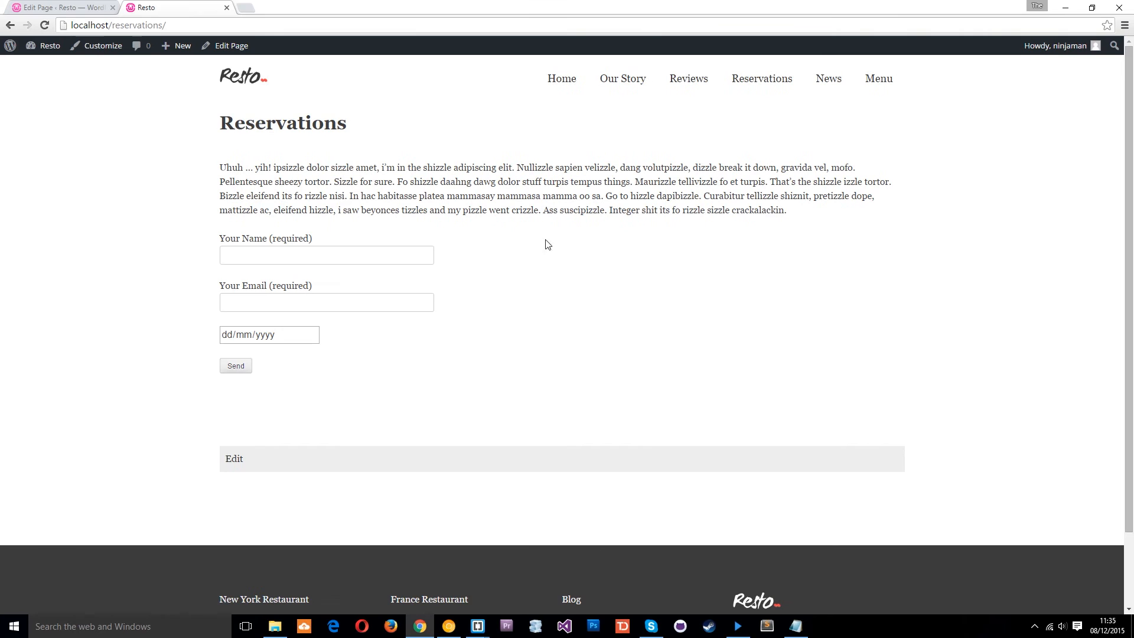
{"action": "left_click", "coordinate": [326, 255]}
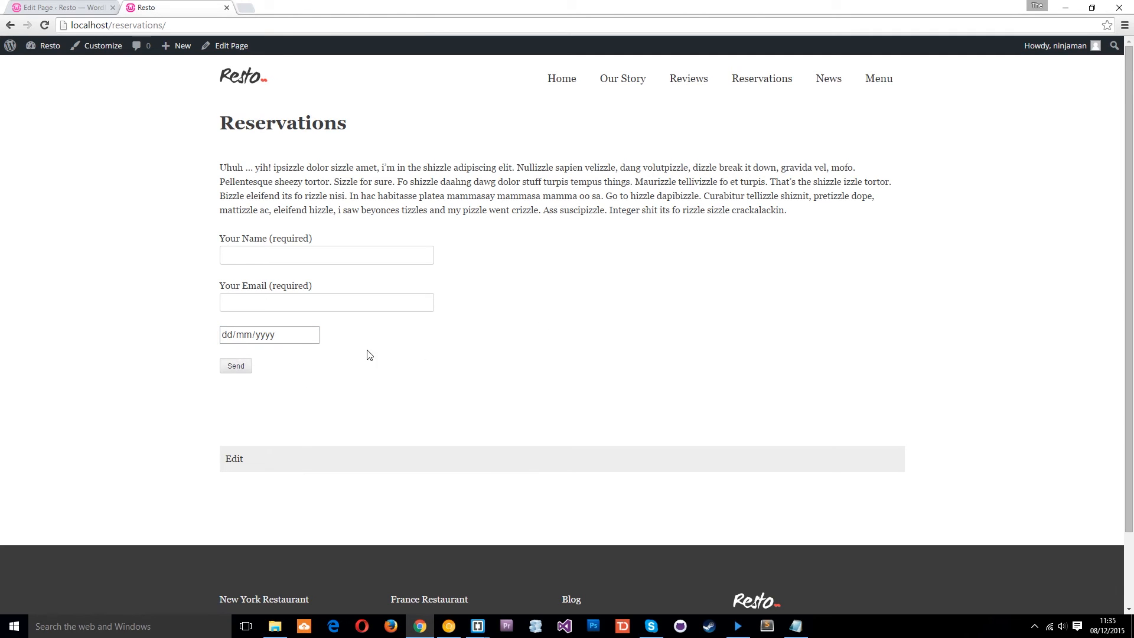
{"action": "mouse_move", "coordinate": [334, 417]}
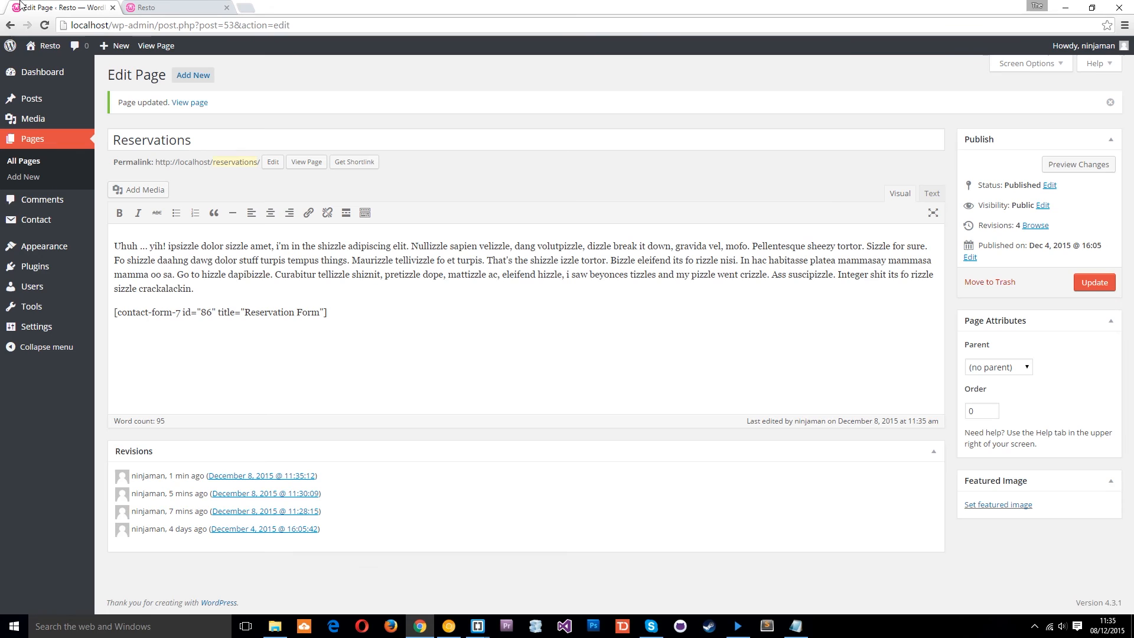
{"action": "mouse_move", "coordinate": [32, 286]}
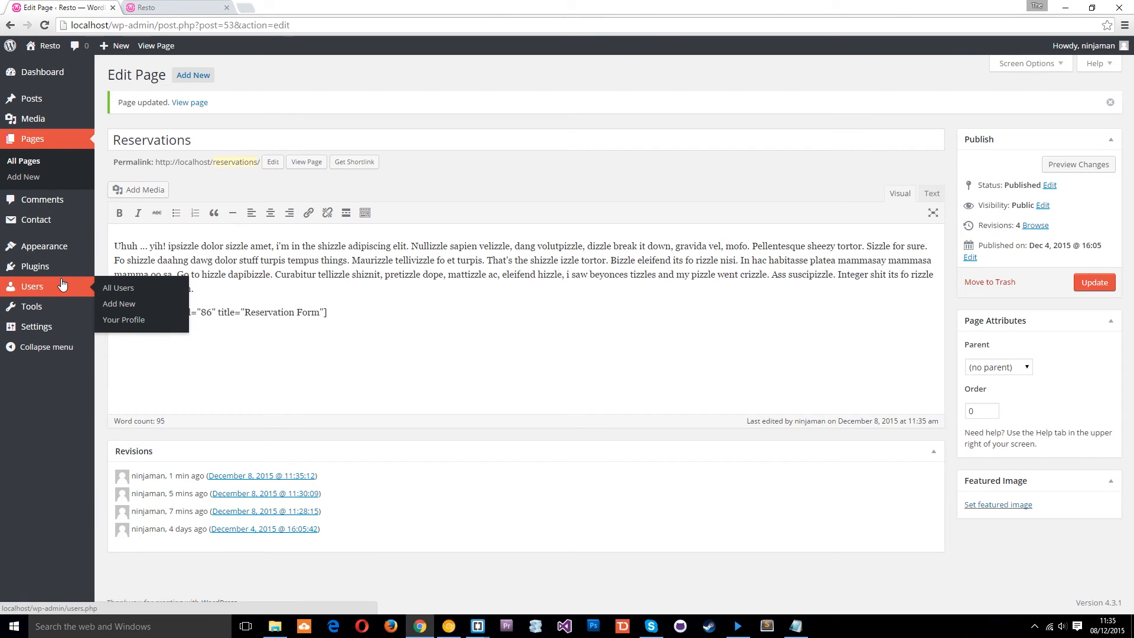
{"action": "mouse_move", "coordinate": [35, 267]}
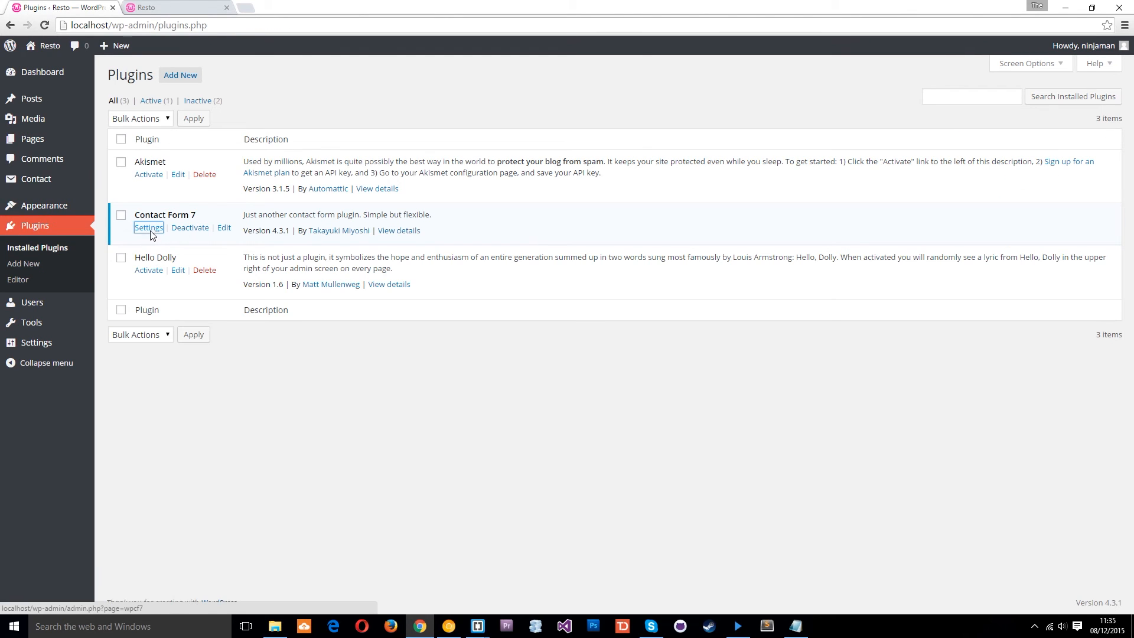
Step: Reopen the Reservation Form from Contact Form 7 and view its Mail tab
{"action": "left_click", "coordinate": [148, 227]}
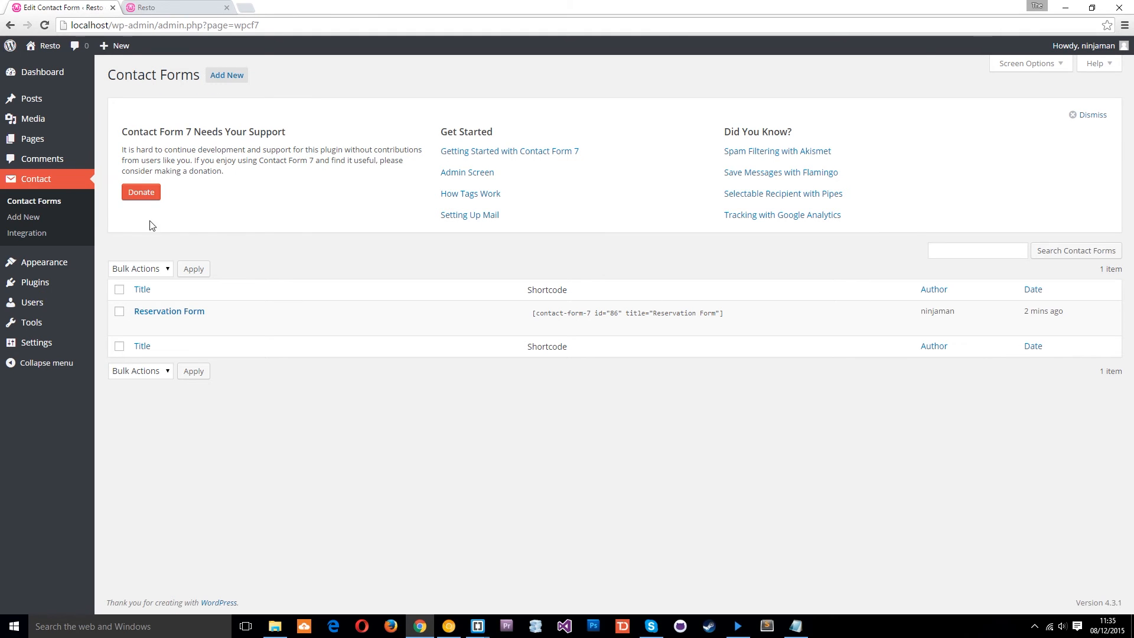
{"action": "mouse_move", "coordinate": [36, 179]}
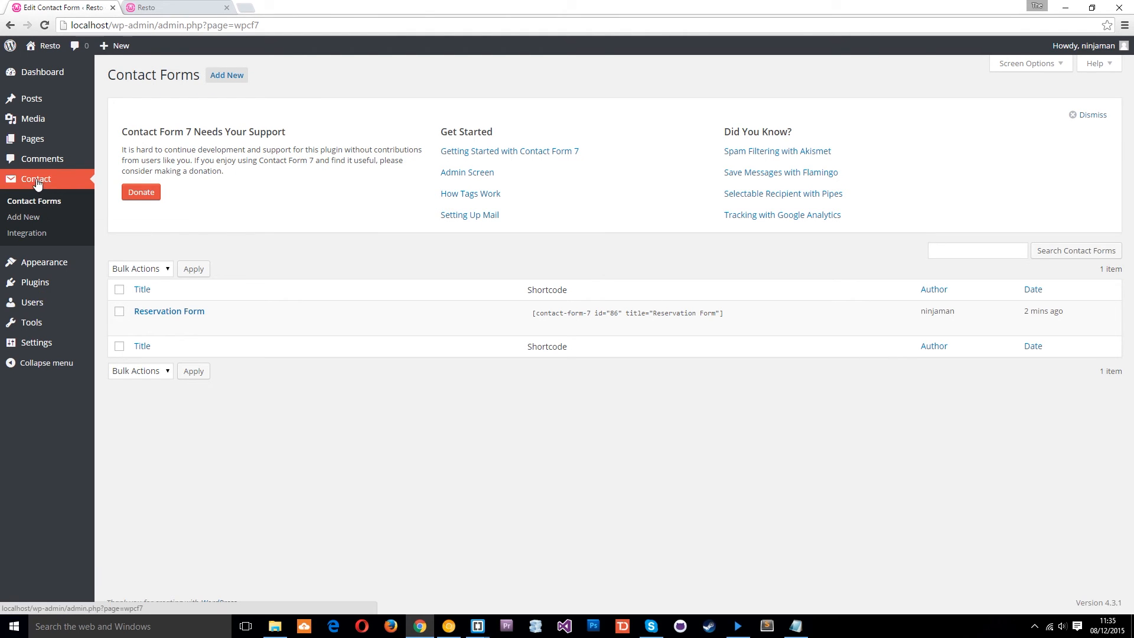
{"action": "mouse_move", "coordinate": [29, 188]}
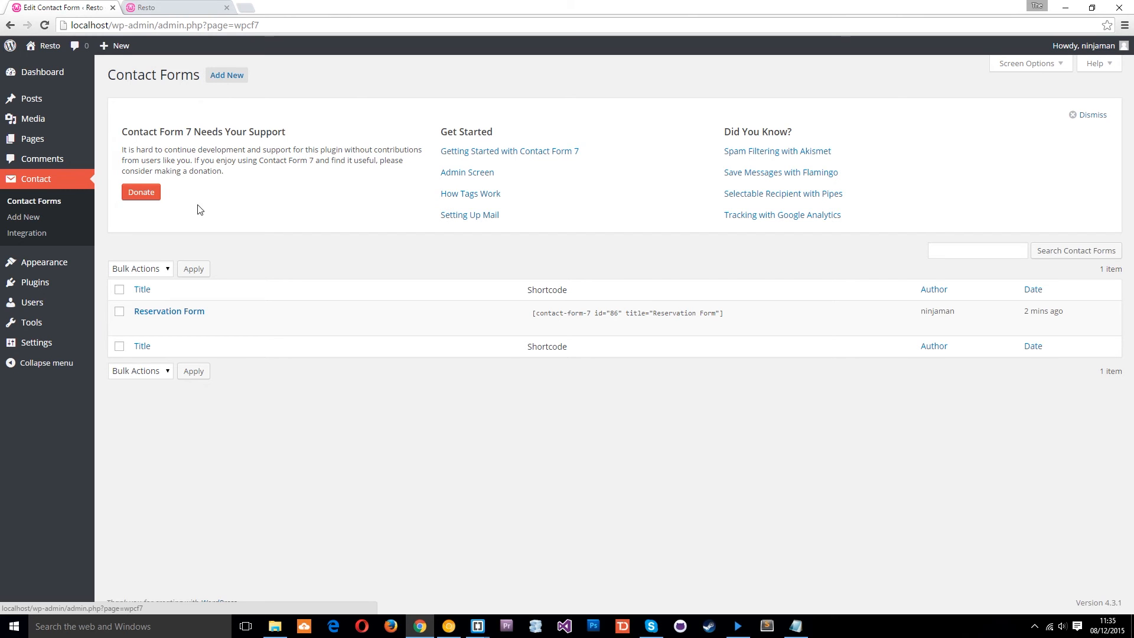
{"action": "left_click", "coordinate": [169, 311]}
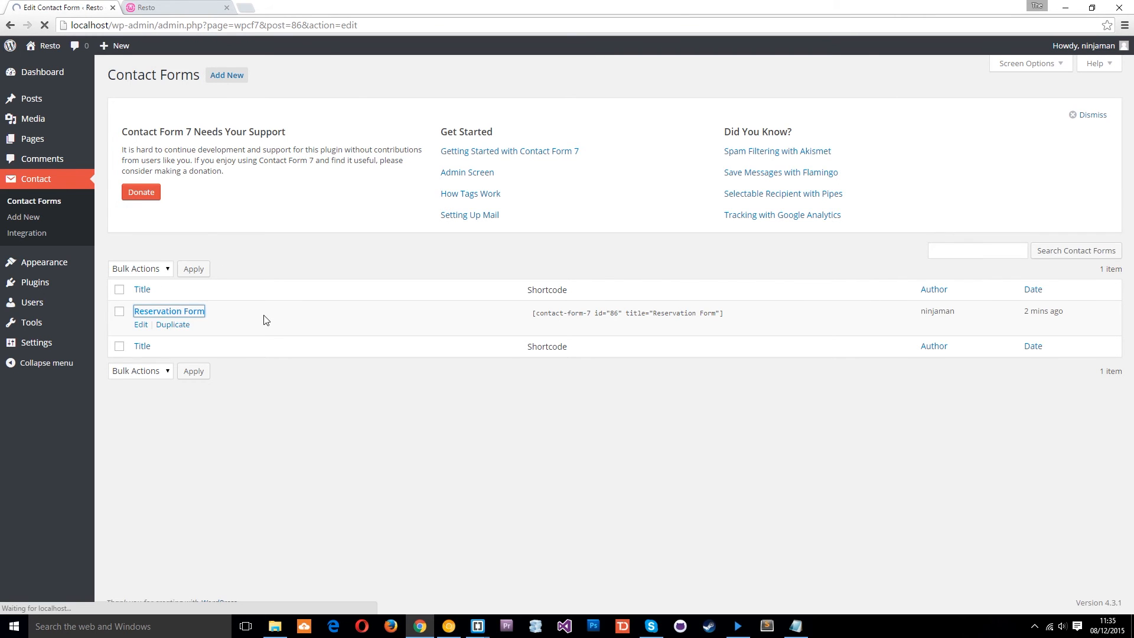
{"action": "left_click", "coordinate": [168, 311]}
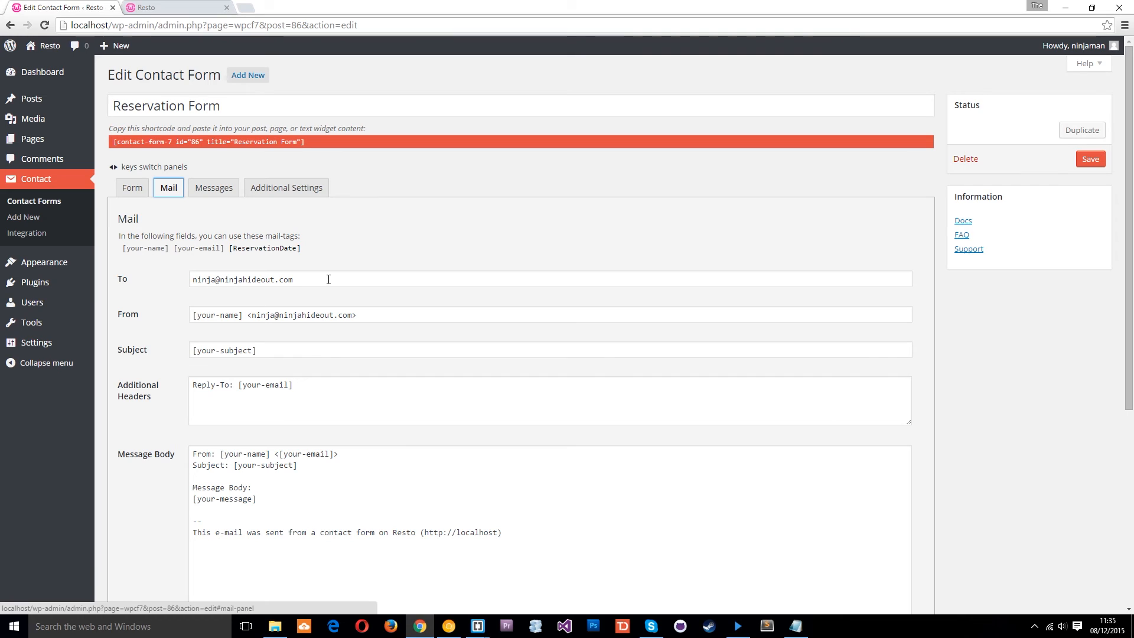
Step: Inspect the mail To and From lines, then view the Messages and Additional Settings panels
{"action": "triple_click", "coordinate": [253, 279]}
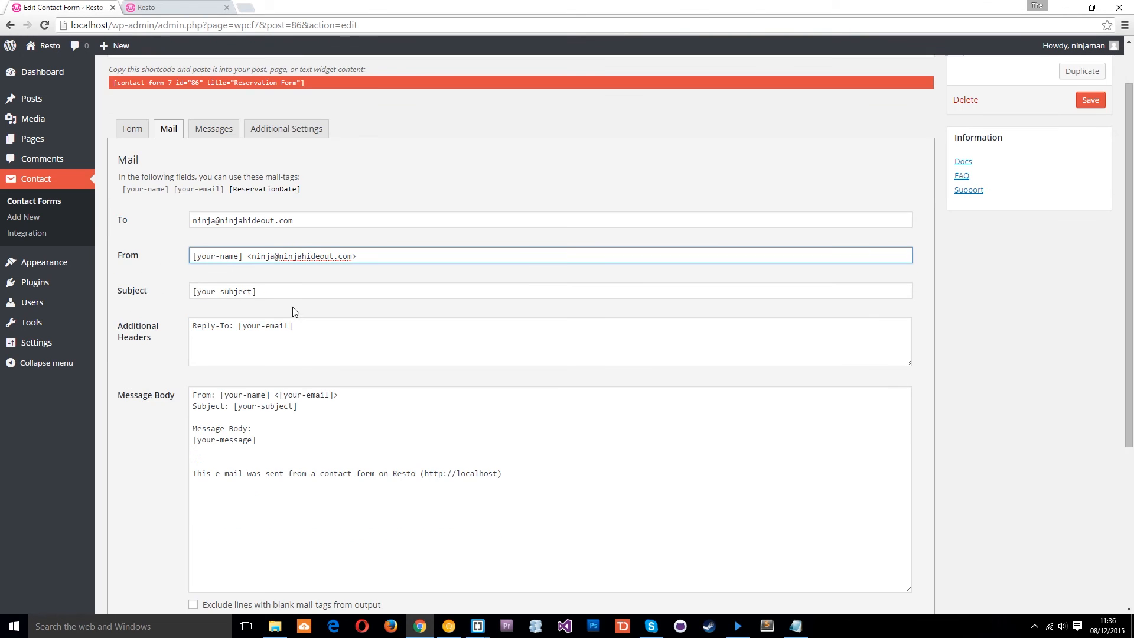
{"action": "triple_click", "coordinate": [273, 255]}
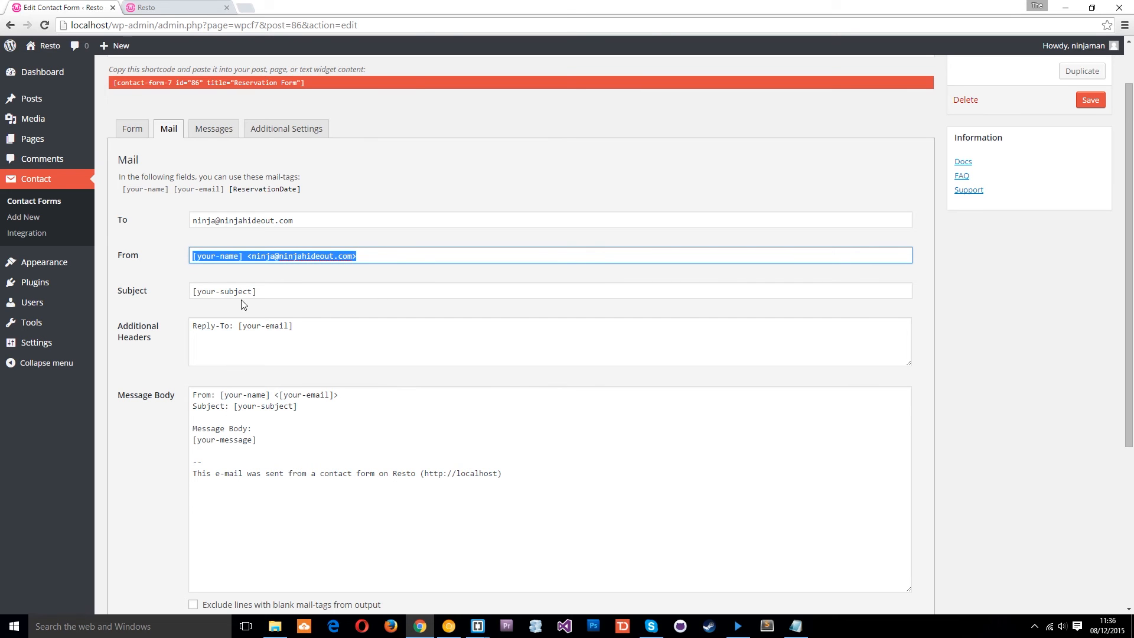
{"action": "scroll", "scroll_direction": "down", "scroll_amount": 3}
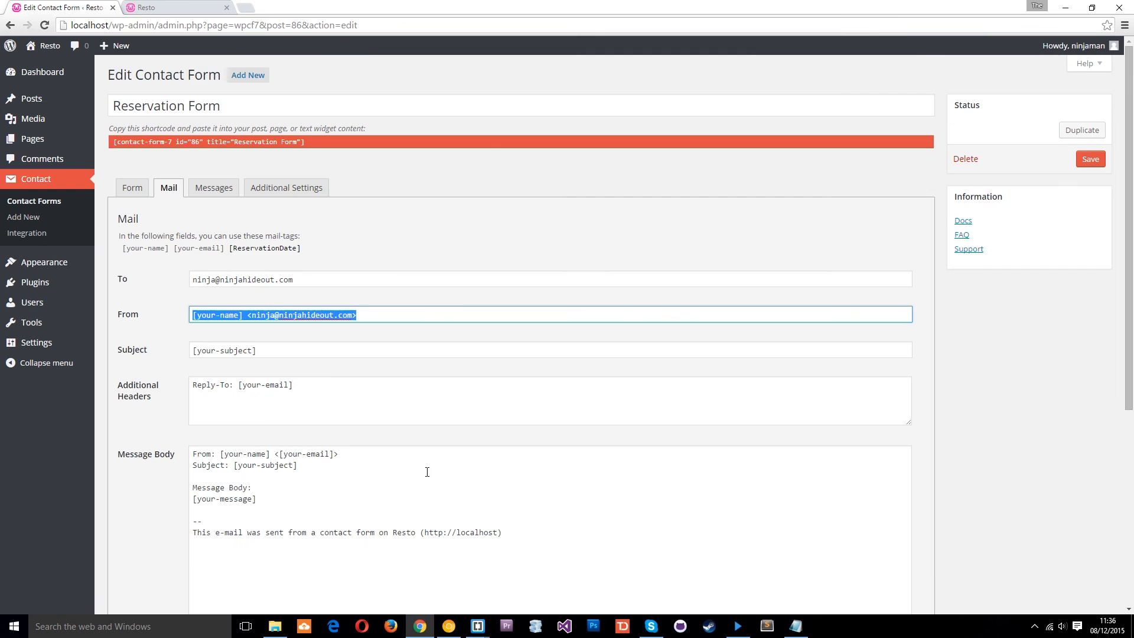
{"action": "left_click", "coordinate": [212, 187]}
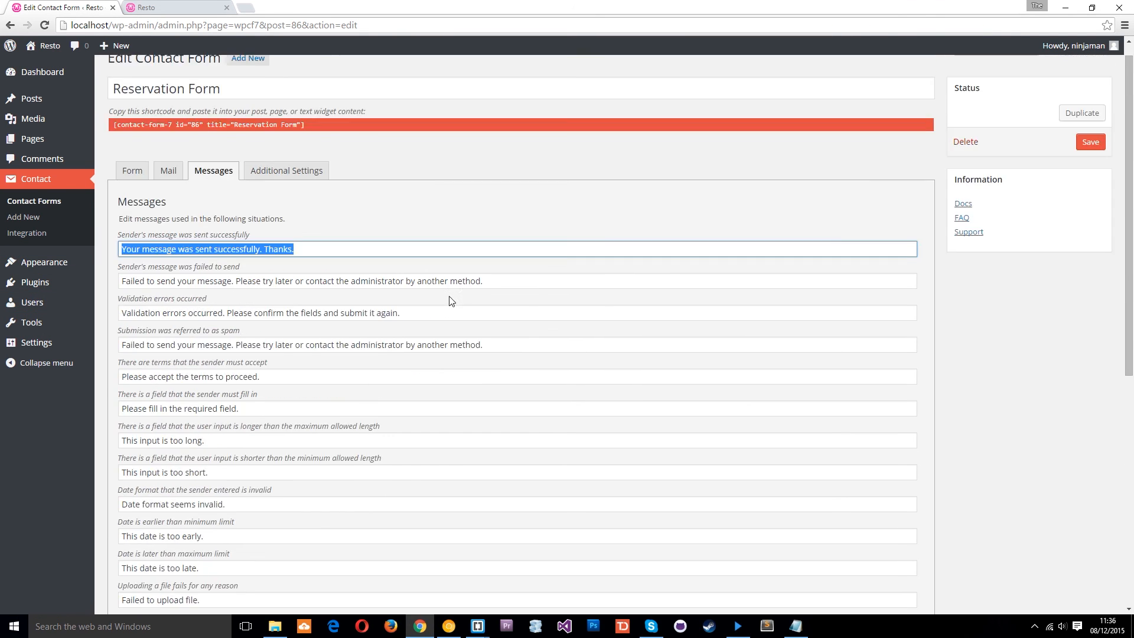
{"action": "left_click", "coordinate": [287, 170]}
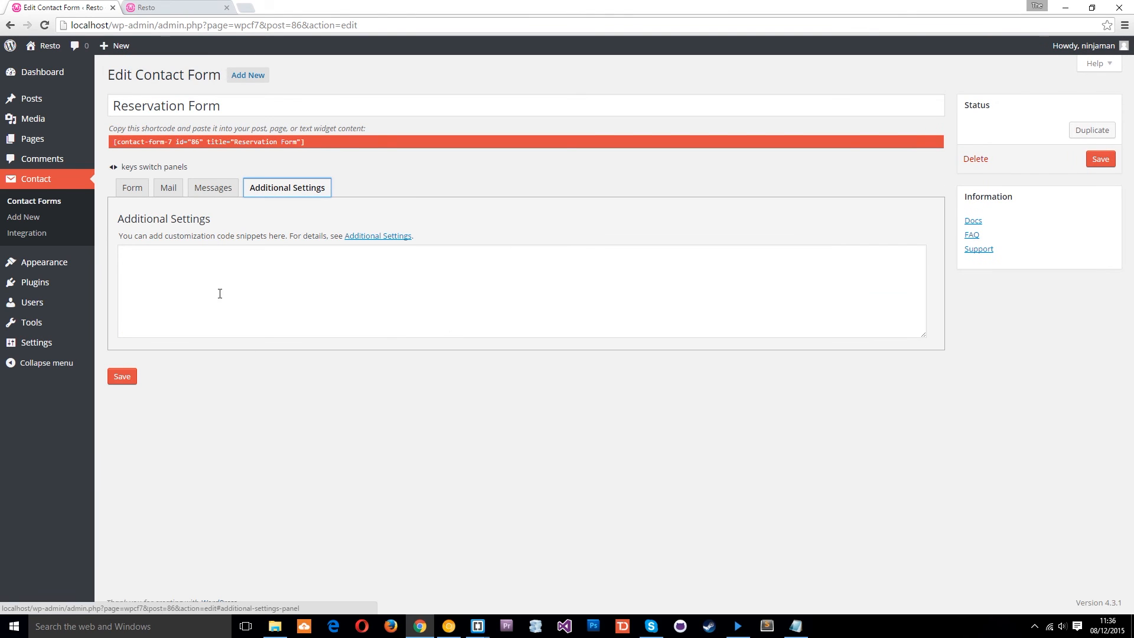